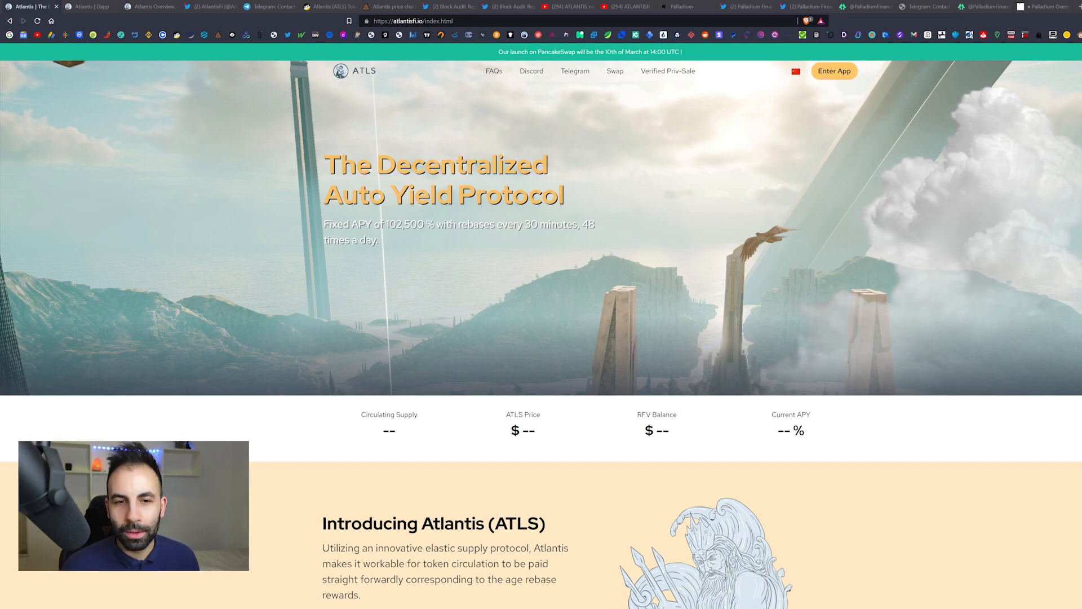
pyautogui.moveTo(68, 357)
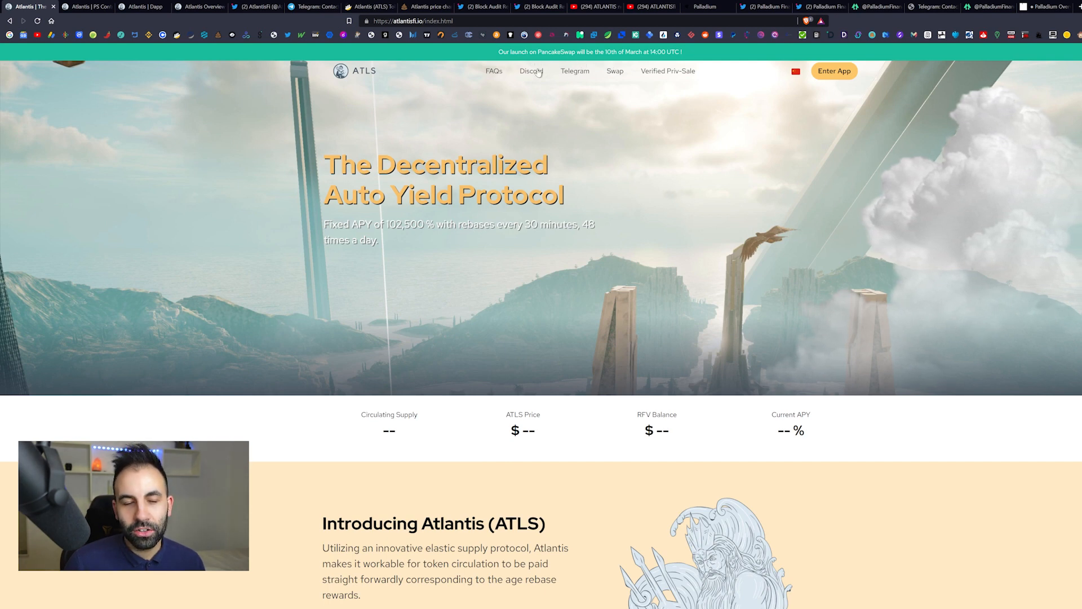
# - Show the Verified Priv-Sale page listing contributor wallet addresses with their USDT amounts
pyautogui.click(81, 6)
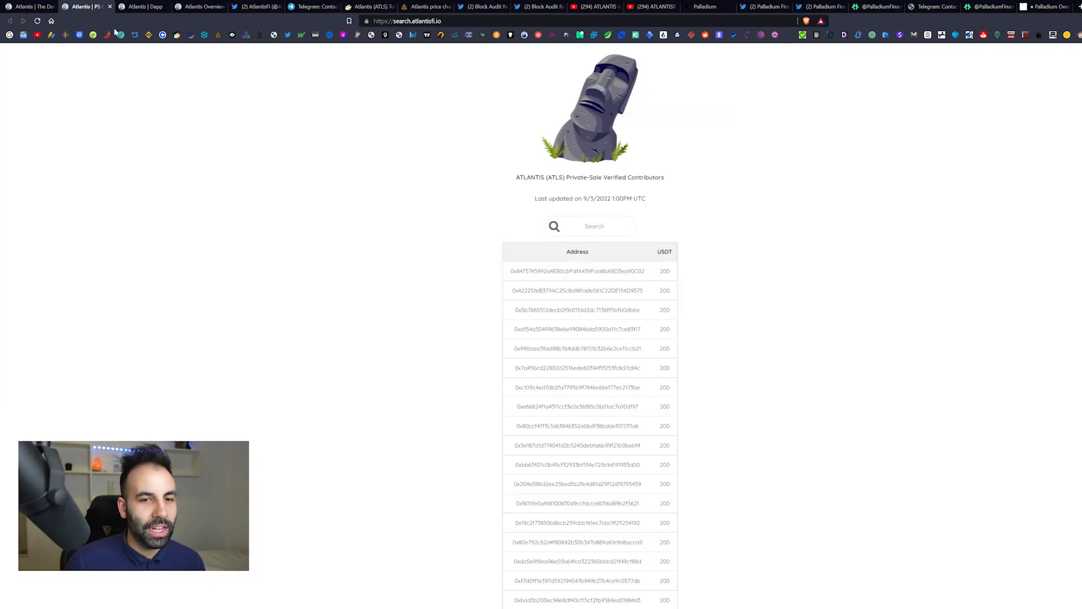
pyautogui.scroll(-3)
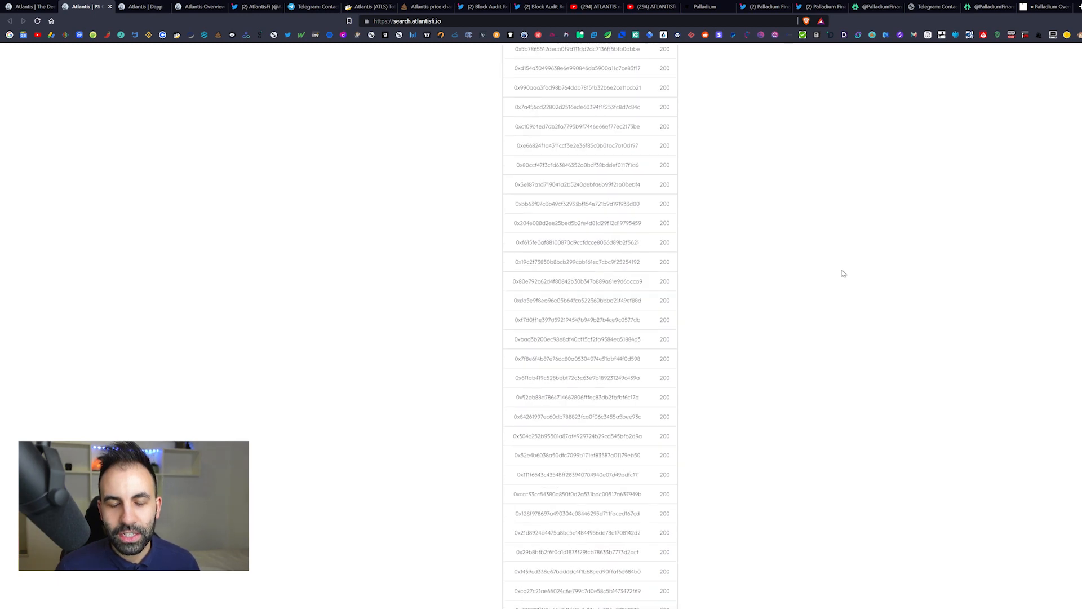
pyautogui.scroll(3)
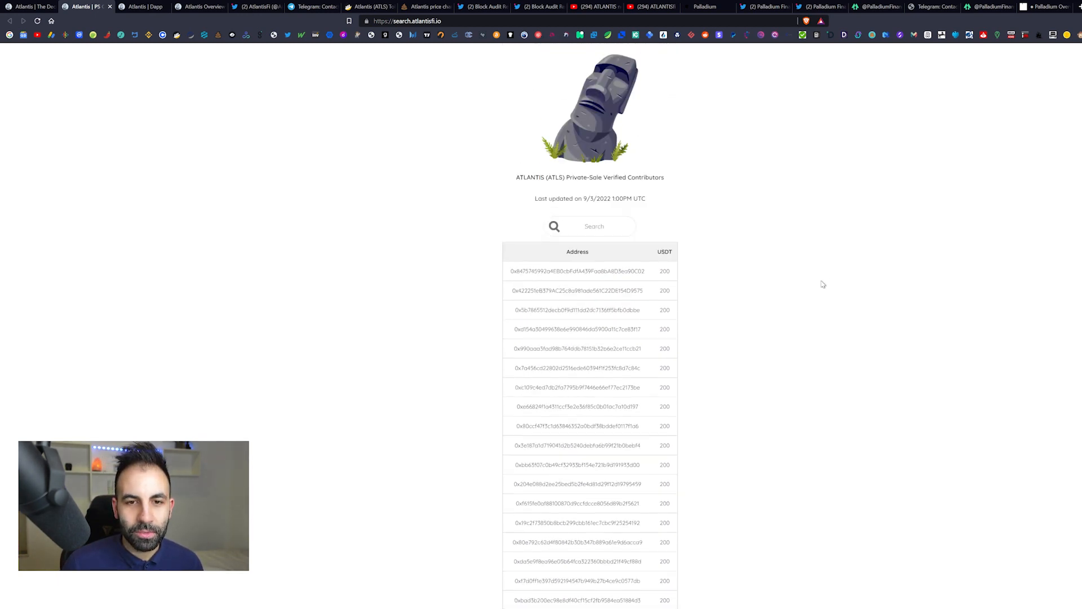
# - Review the app.atlantisfi.io dashboard stats cards, then bring up the Atlantis Overview docs
pyautogui.click(142, 7)
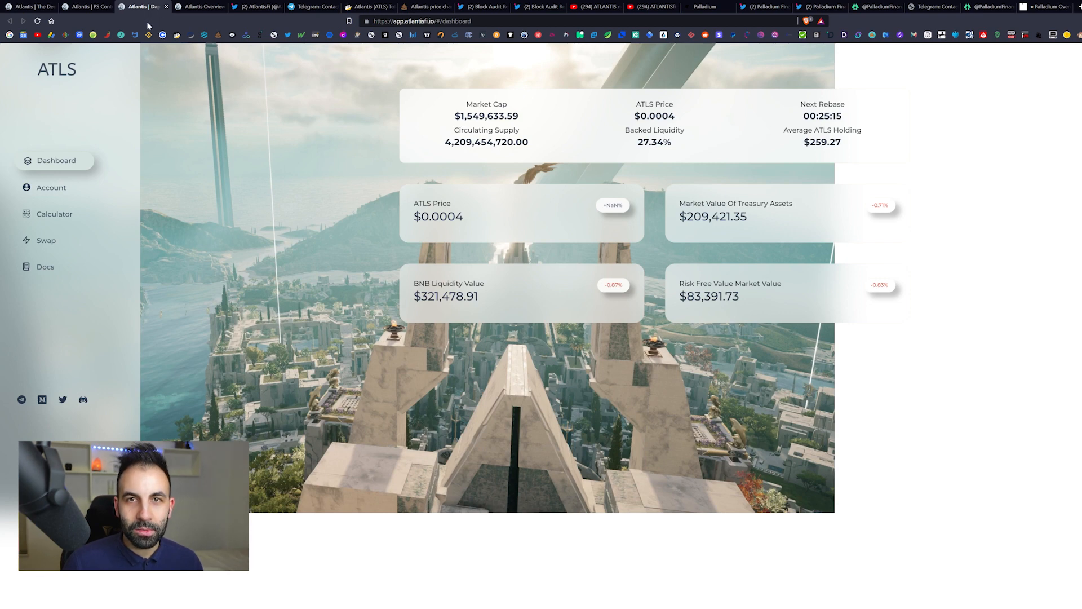
pyautogui.moveTo(492, 169)
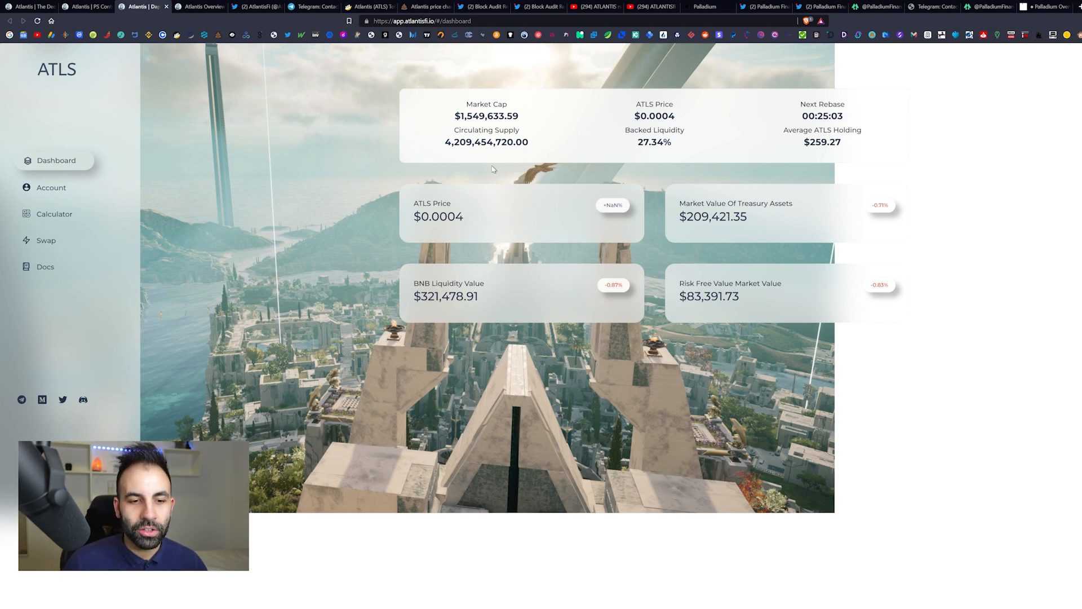
pyautogui.moveTo(545, 224)
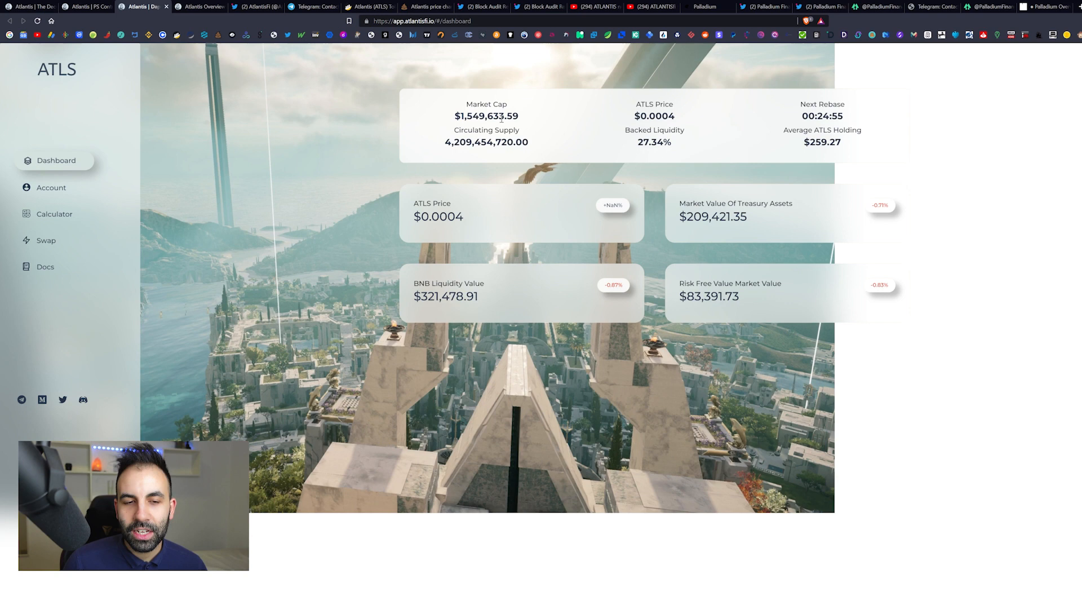
pyautogui.doubleClick(495, 116)
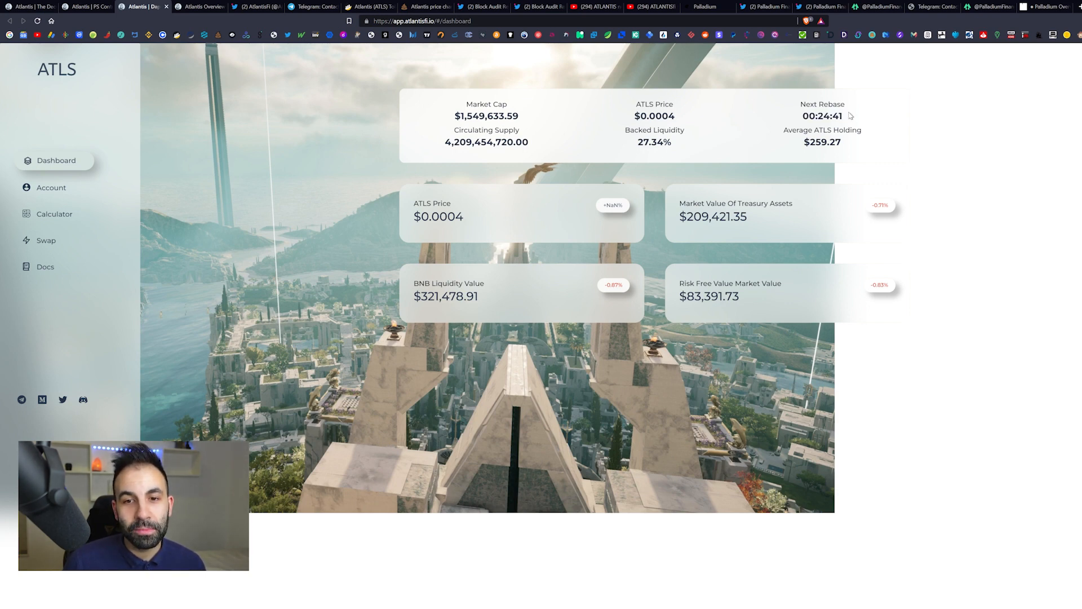
pyautogui.doubleClick(654, 142)
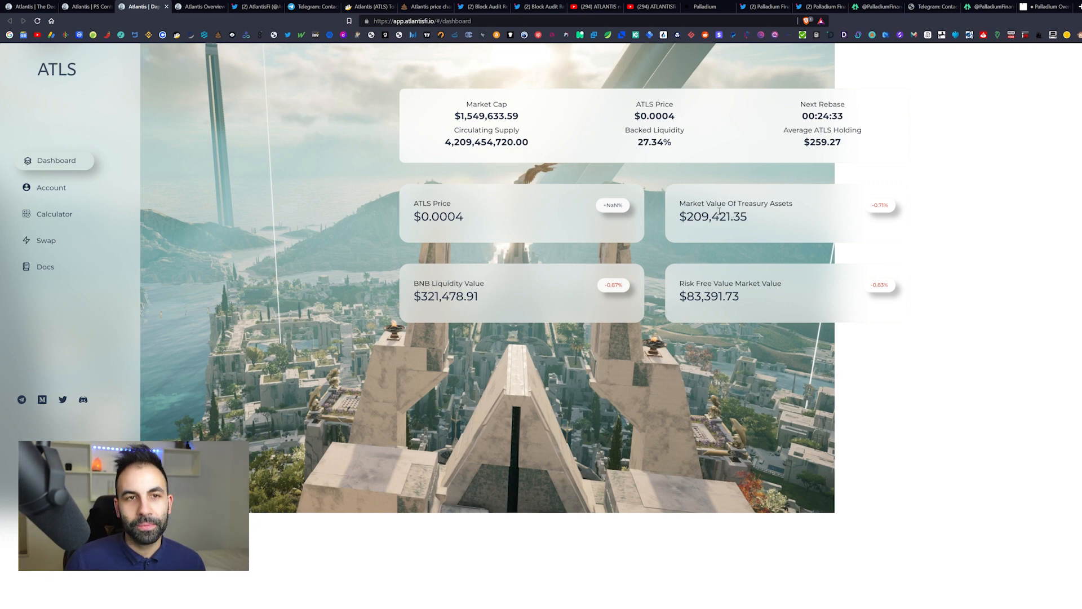
pyautogui.click(200, 7)
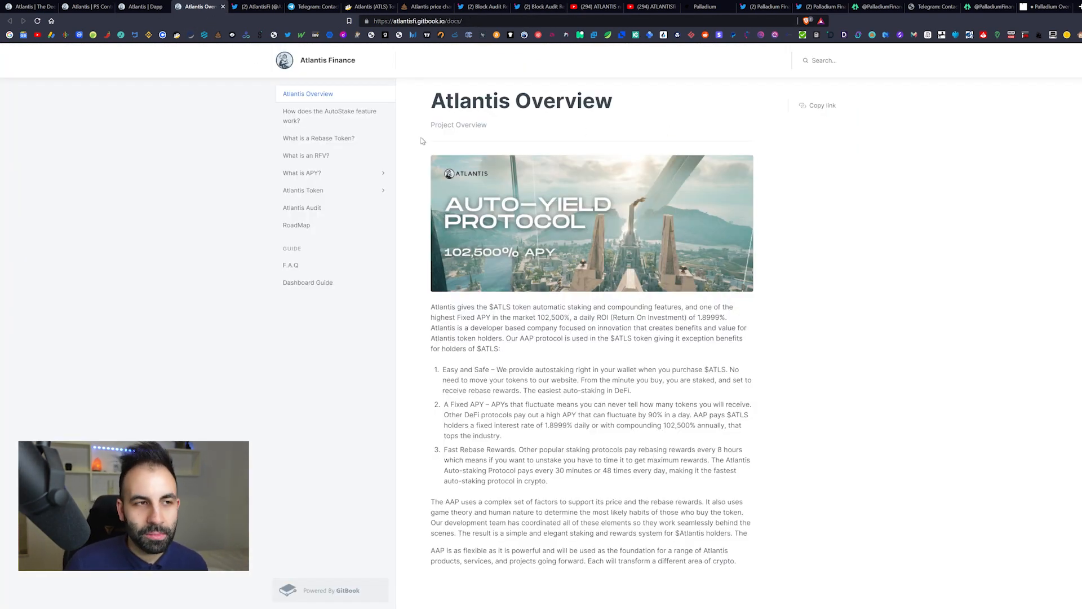
# - Scroll the AtlantisFi Twitter timeline past the AMA and partnership announcement tweets
pyautogui.click(255, 6)
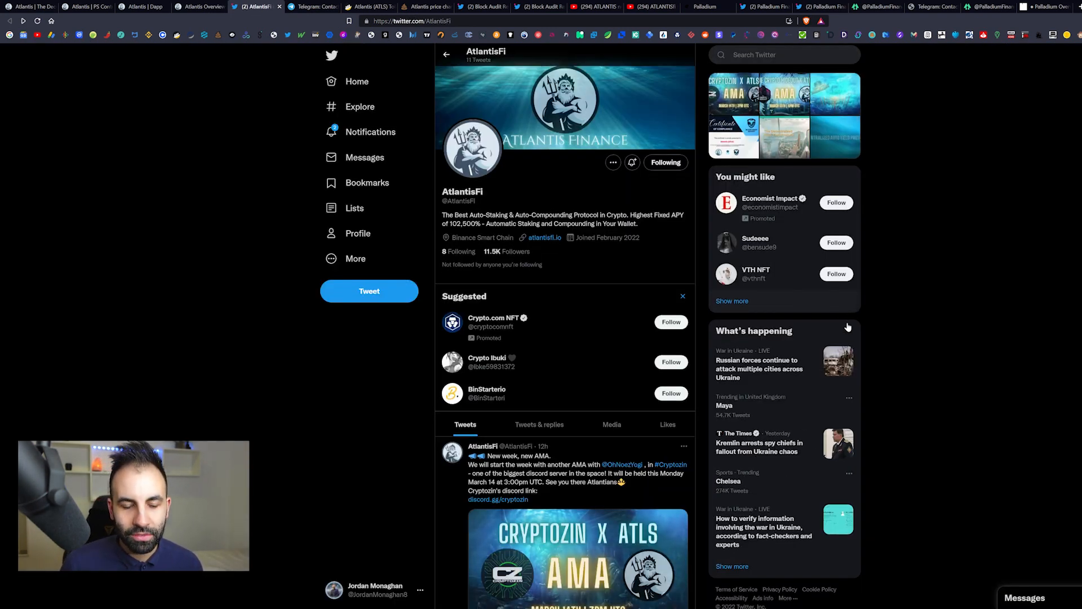
pyautogui.scroll(-3)
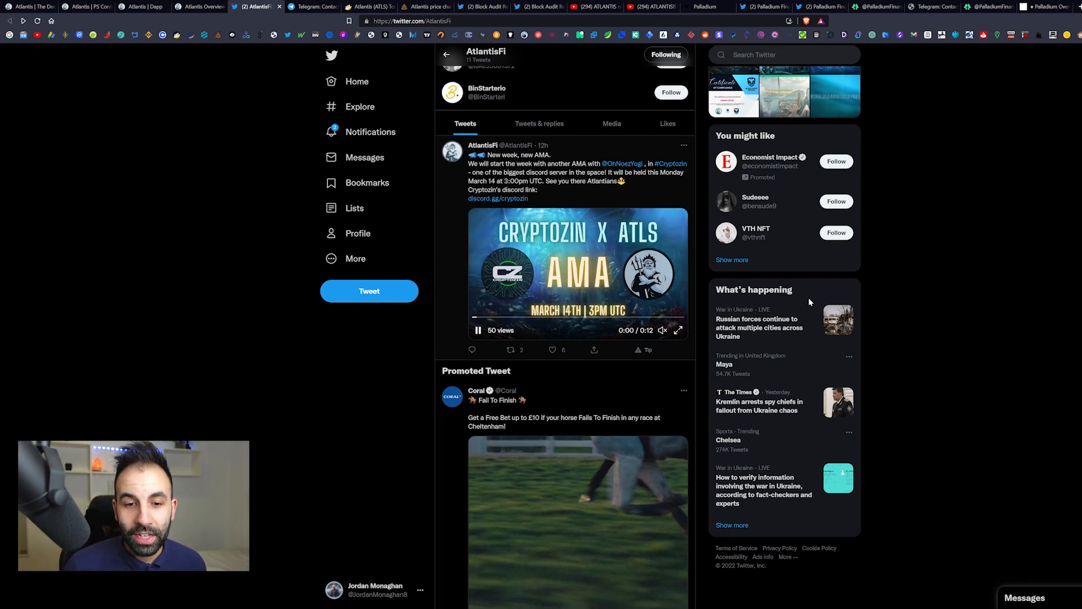
pyautogui.scroll(-3)
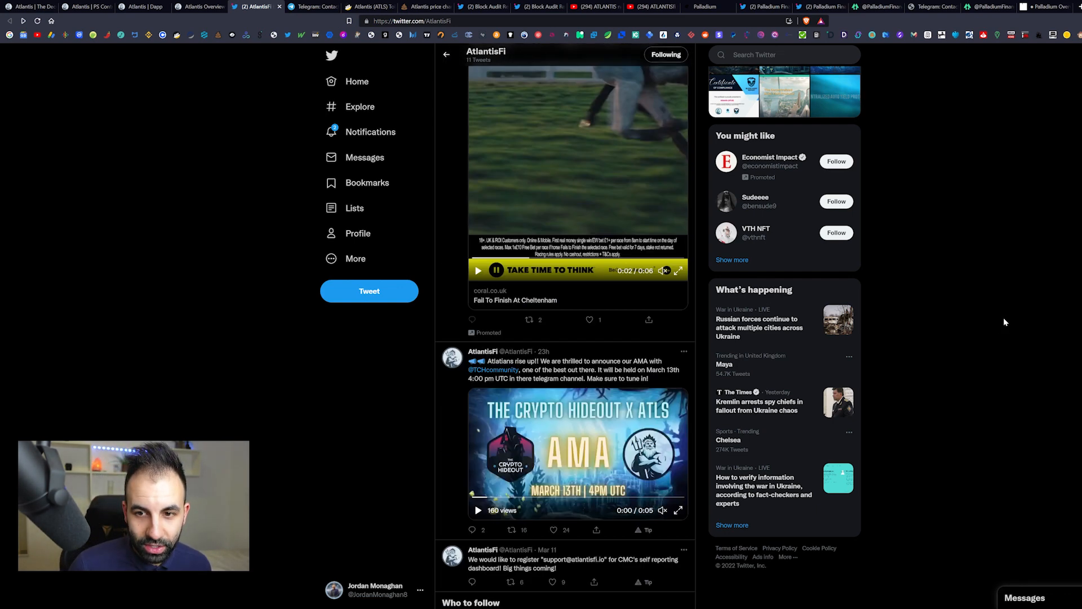
pyautogui.scroll(-3)
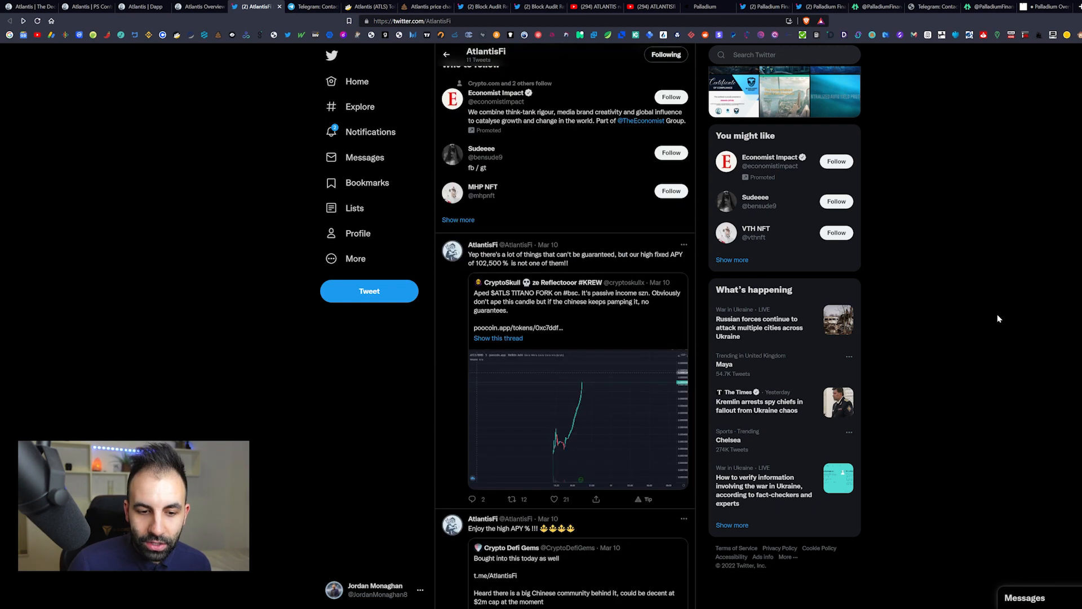
pyautogui.scroll(-3)
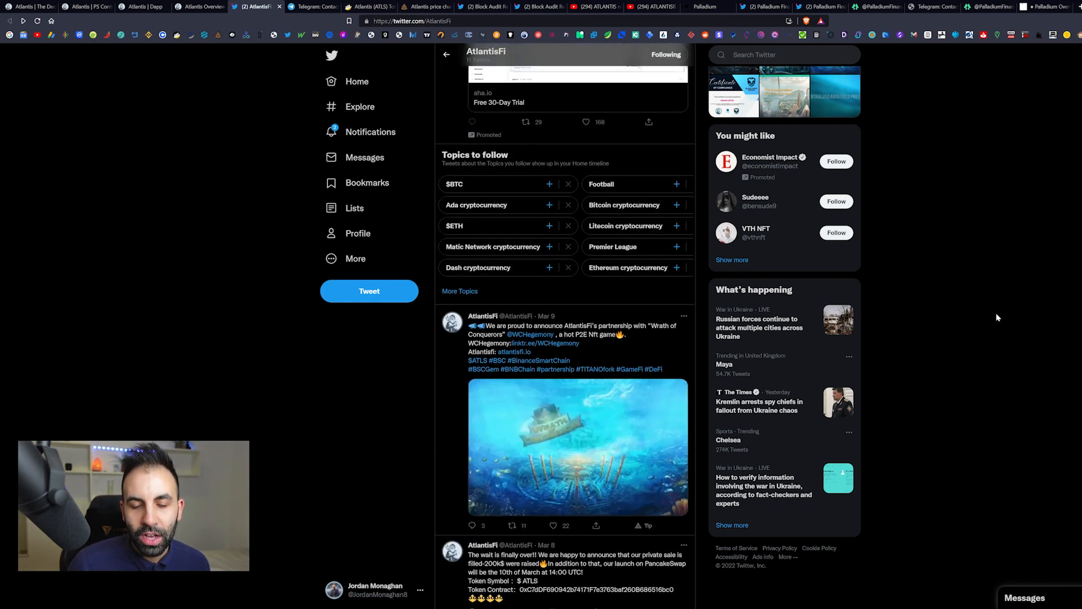
pyautogui.click(577, 446)
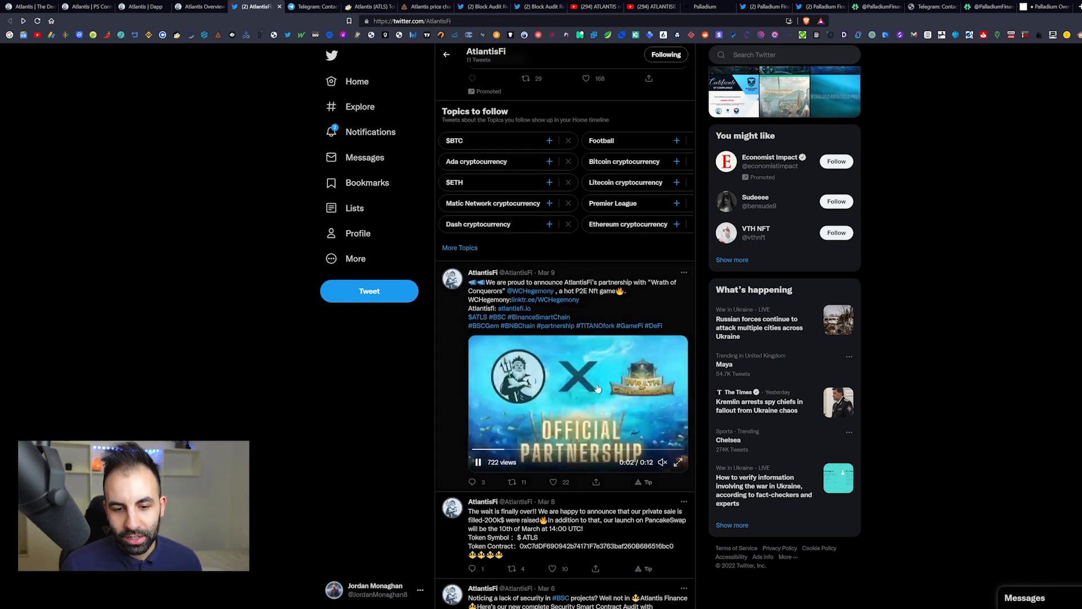
pyautogui.scroll(-3)
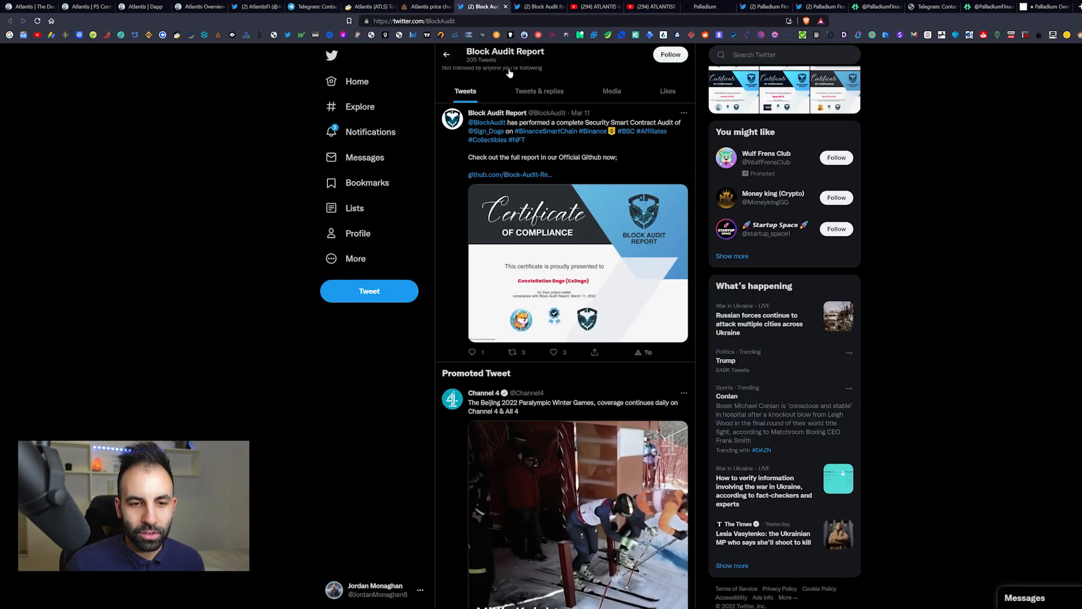
# - Scroll the Block Audit Report profile to its header showing the audit-company bio and followers
pyautogui.scroll(3)
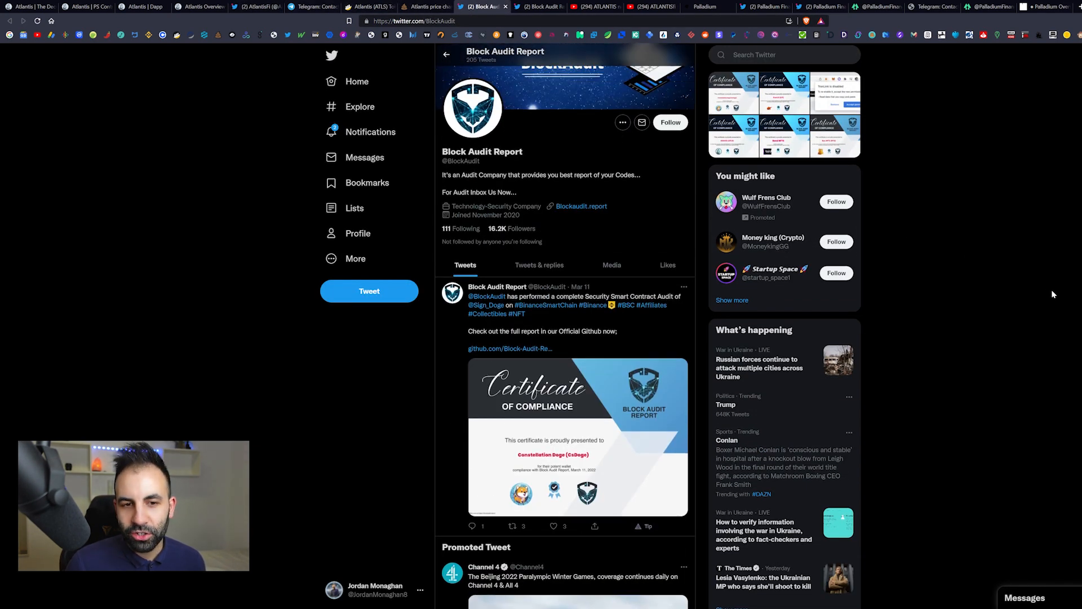
pyautogui.scroll(3)
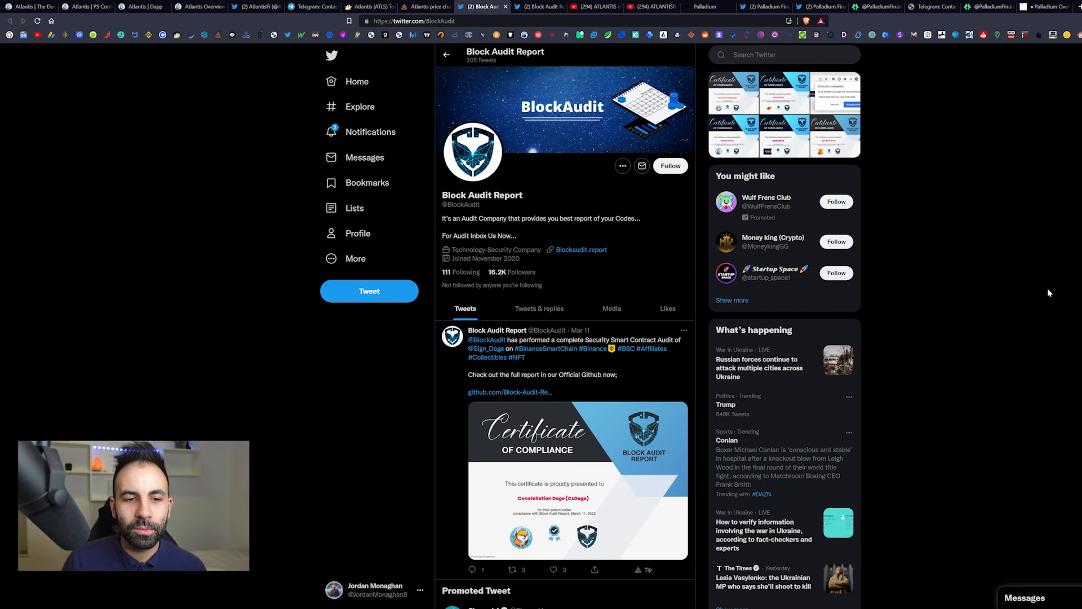
pyautogui.moveTo(536, 235)
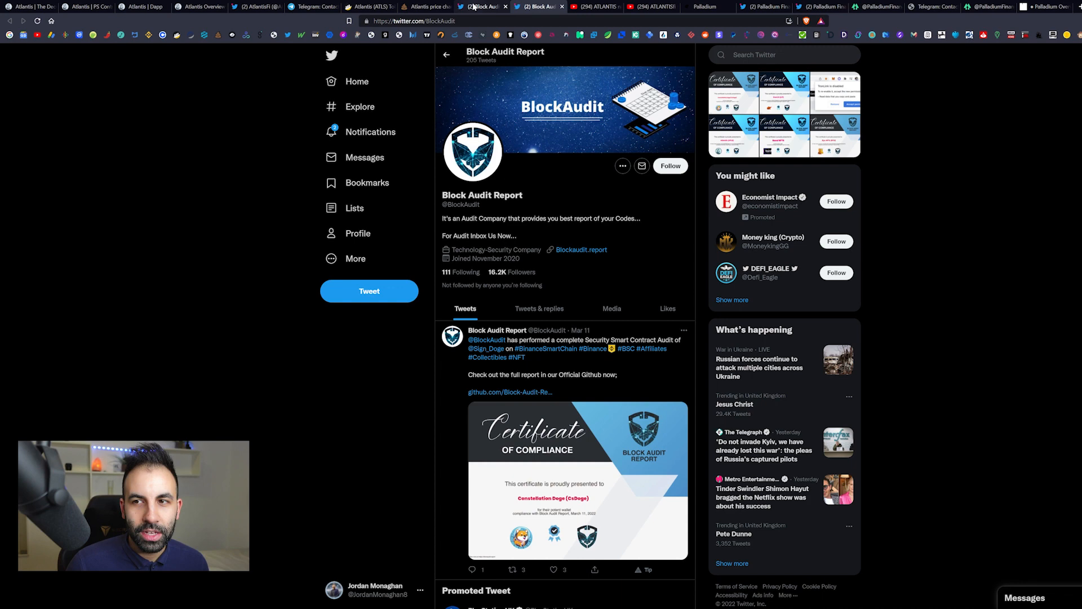
# - Browse blockaudit.report from Top Audited Projects down to the 'Why BlockAudit?' section
pyautogui.click(582, 249)
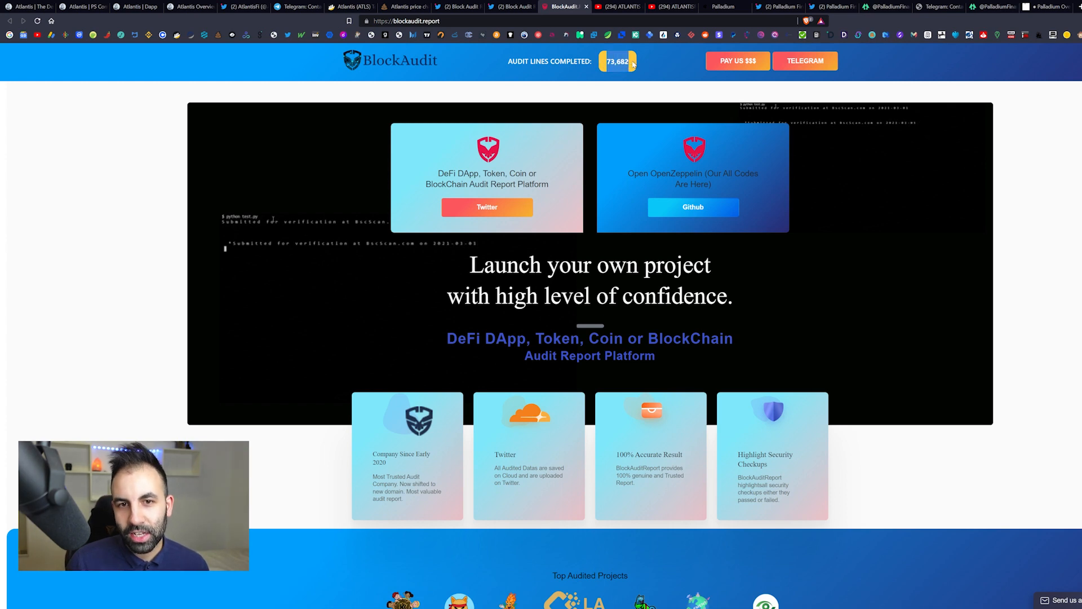
pyautogui.moveTo(946, 235)
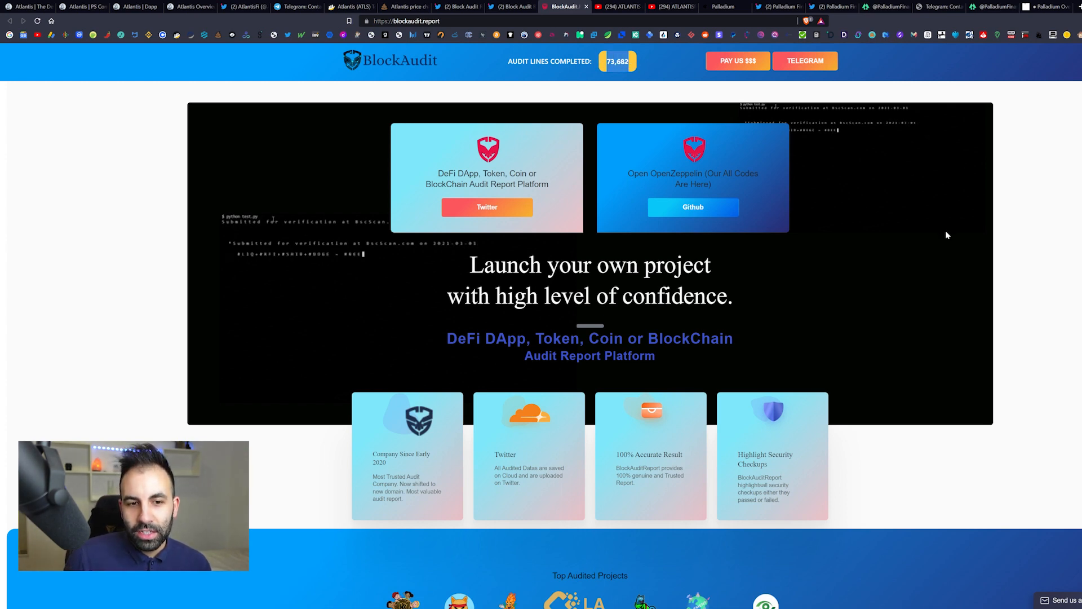
pyautogui.scroll(-3)
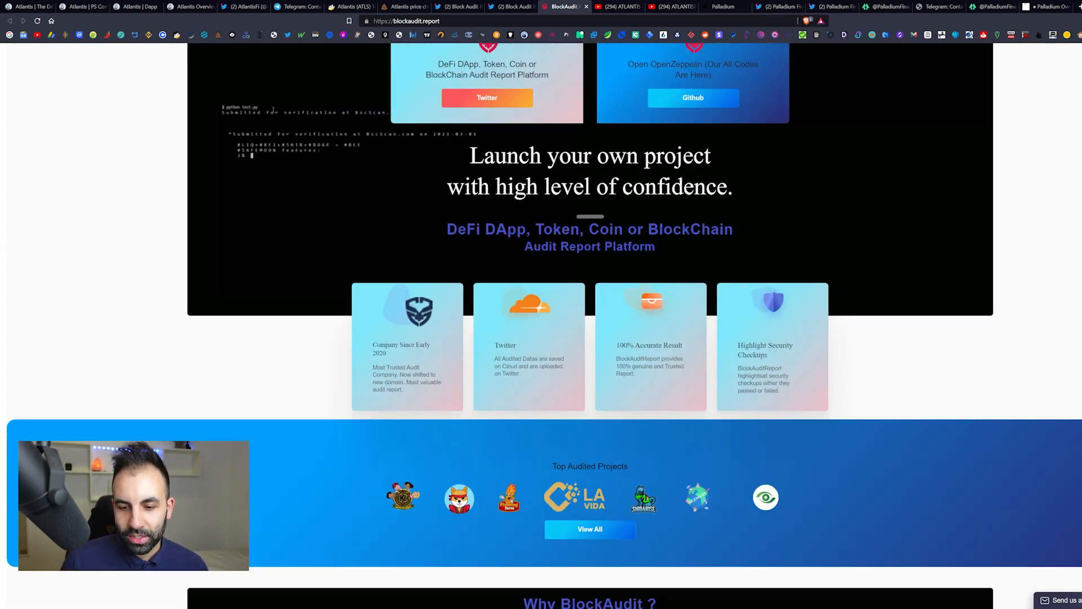
pyautogui.scroll(-3)
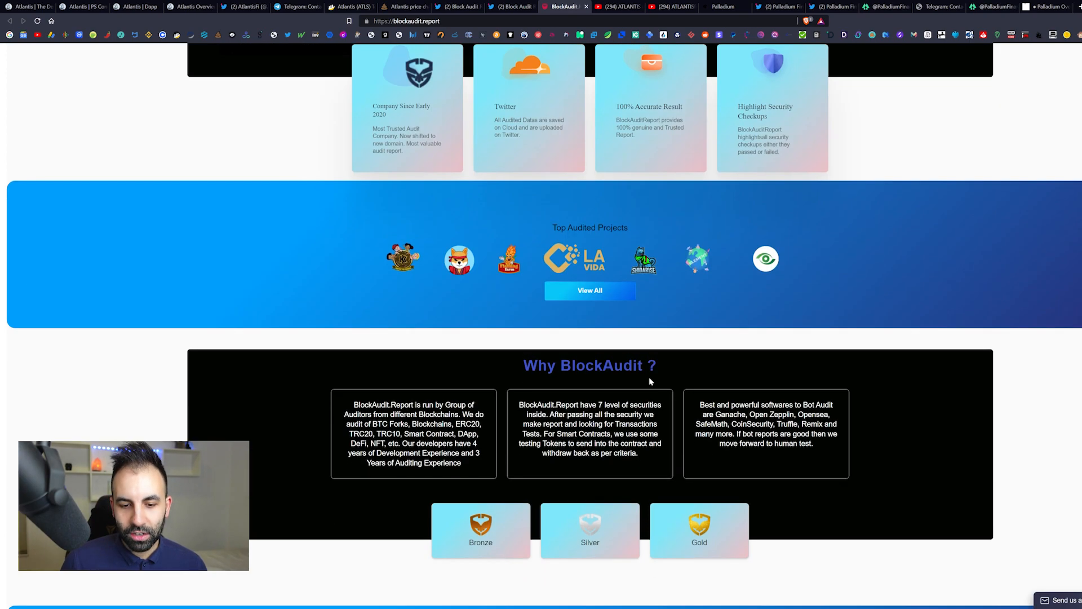
pyautogui.scroll(-3)
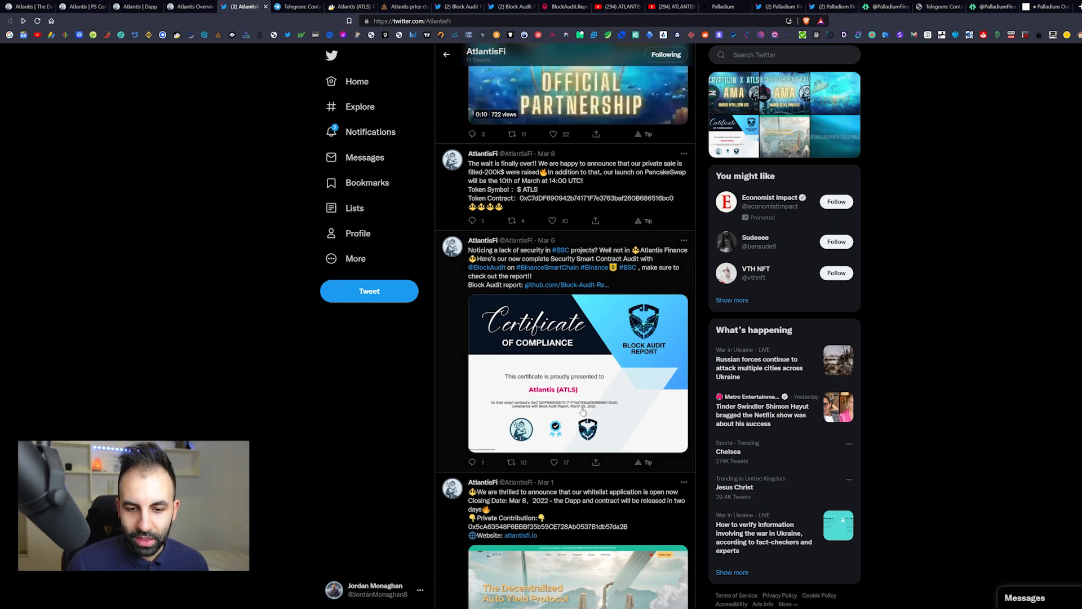
# - Scroll the AtlantisFi feed back to its newest tweet announcing the March 14 Cryptozin AMA
pyautogui.scroll(-3)
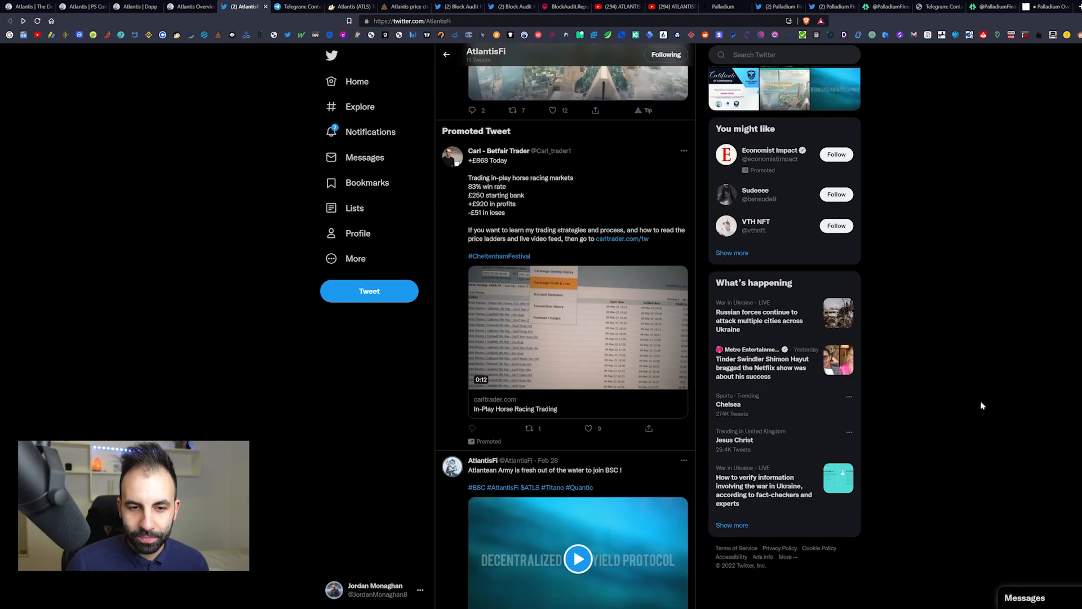
pyautogui.scroll(-3)
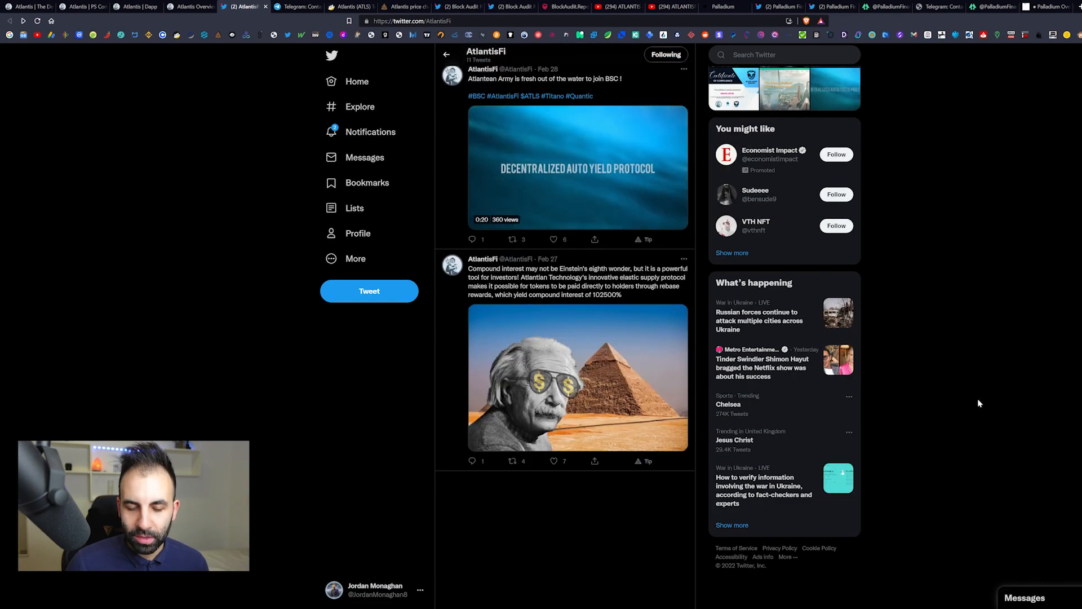
pyautogui.scroll(-3)
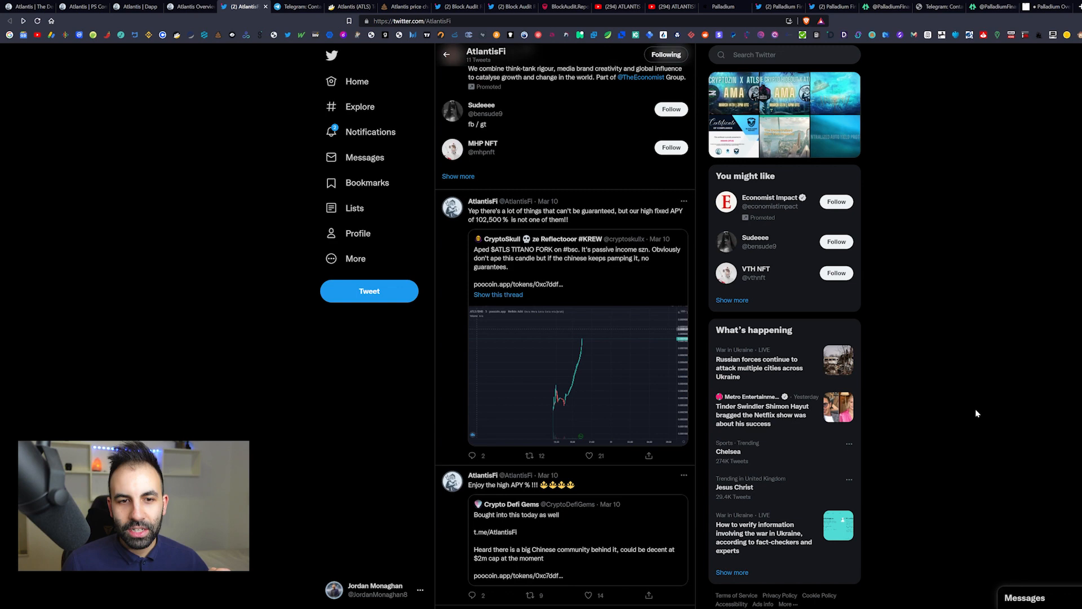
pyautogui.scroll(3)
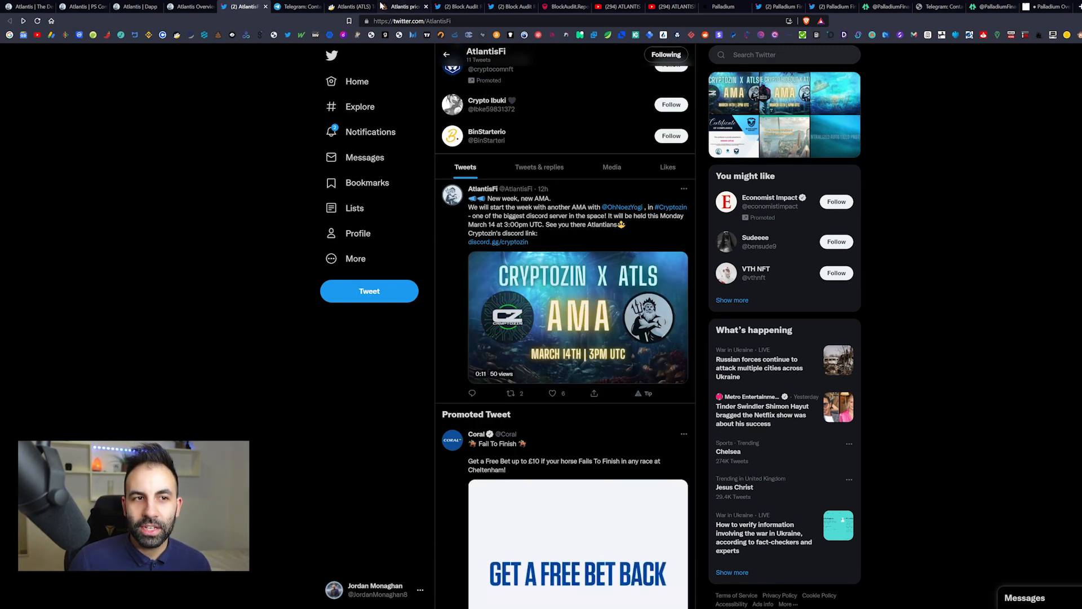
# - Show the PooCoin ATLS/BNB 1h chart with supply, market cap and recent trades
pyautogui.click(399, 6)
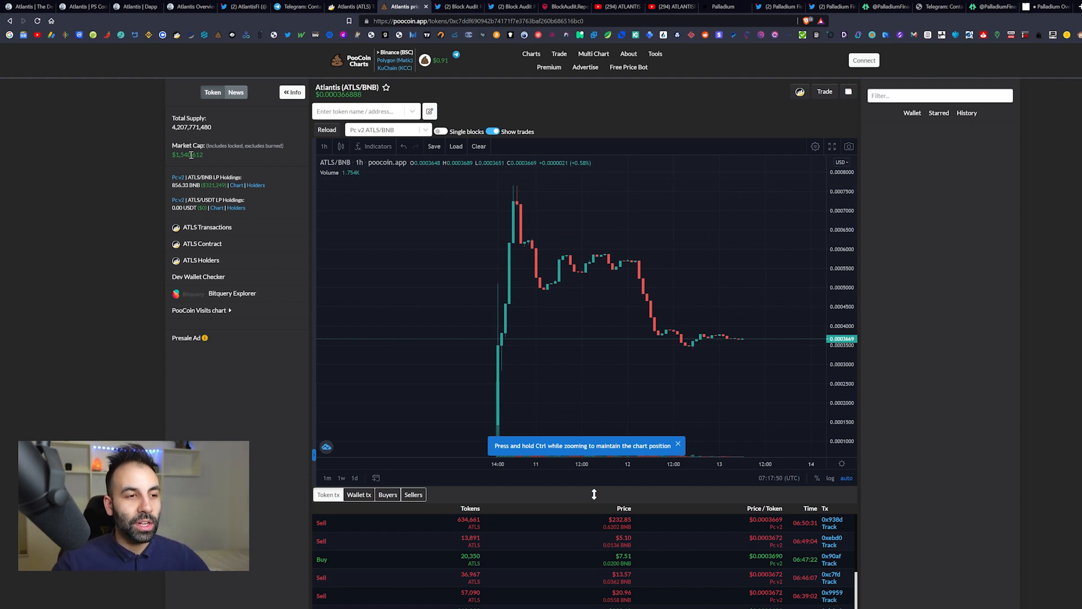
pyautogui.moveTo(163, 164)
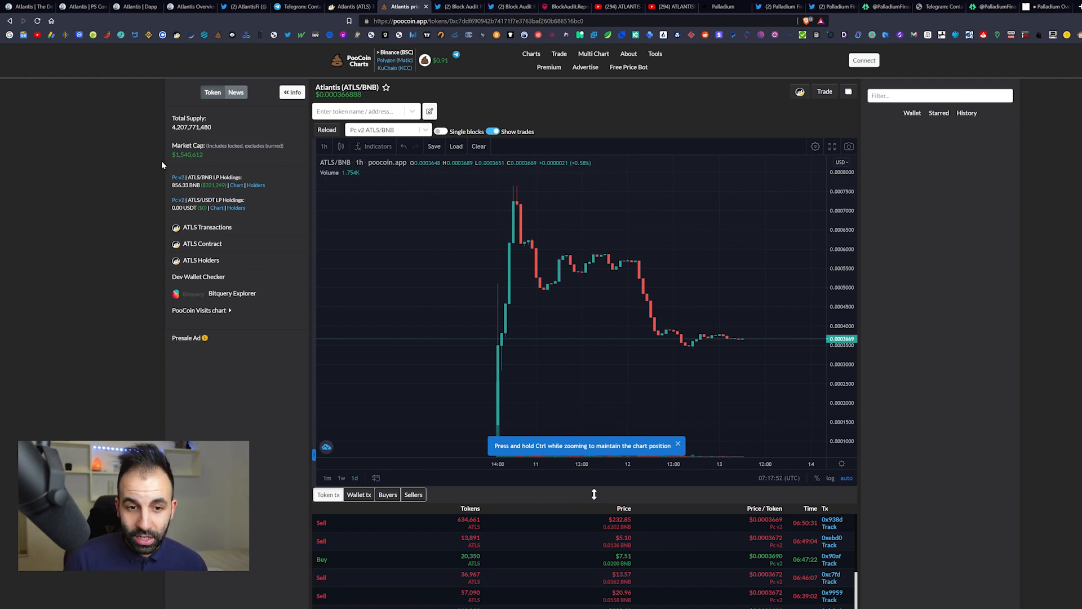
pyautogui.moveTo(642, 309)
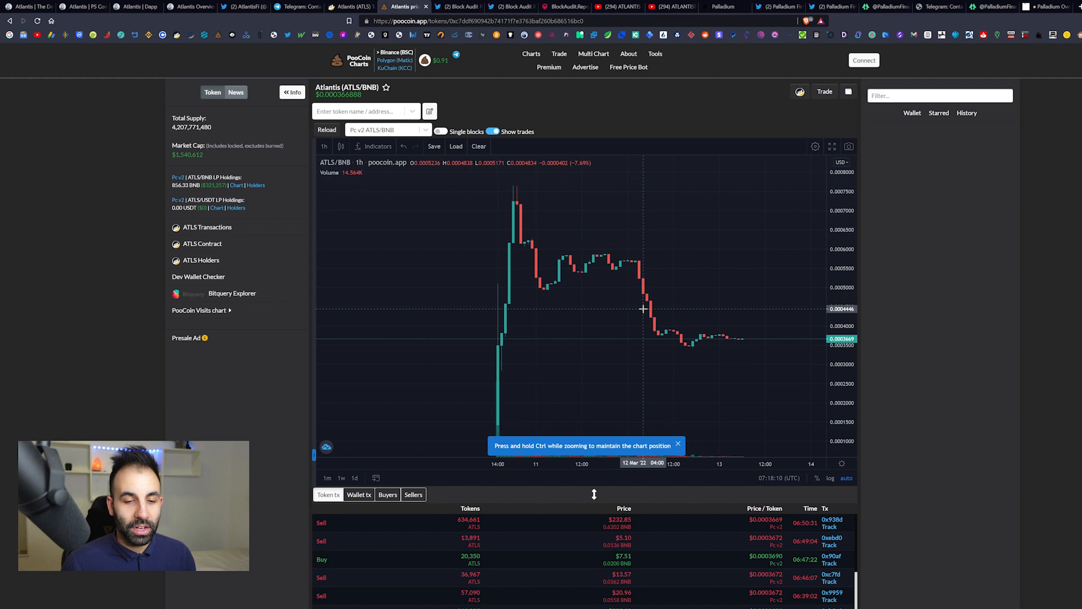
pyautogui.moveTo(586, 359)
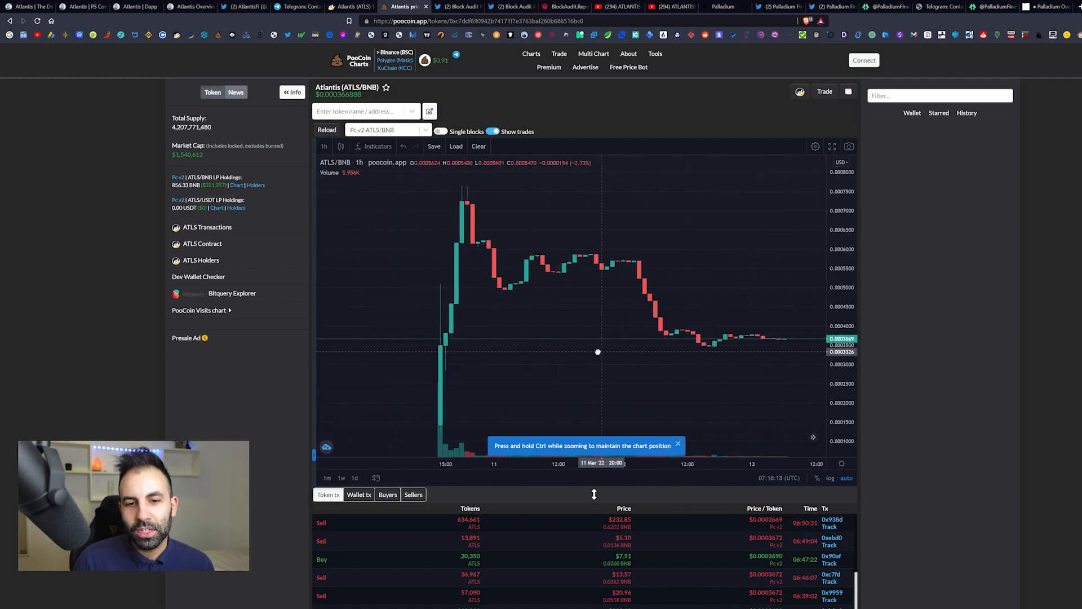
# - View the BscScan Atlantis token page with its holder count and transfer totals
pyautogui.click(353, 6)
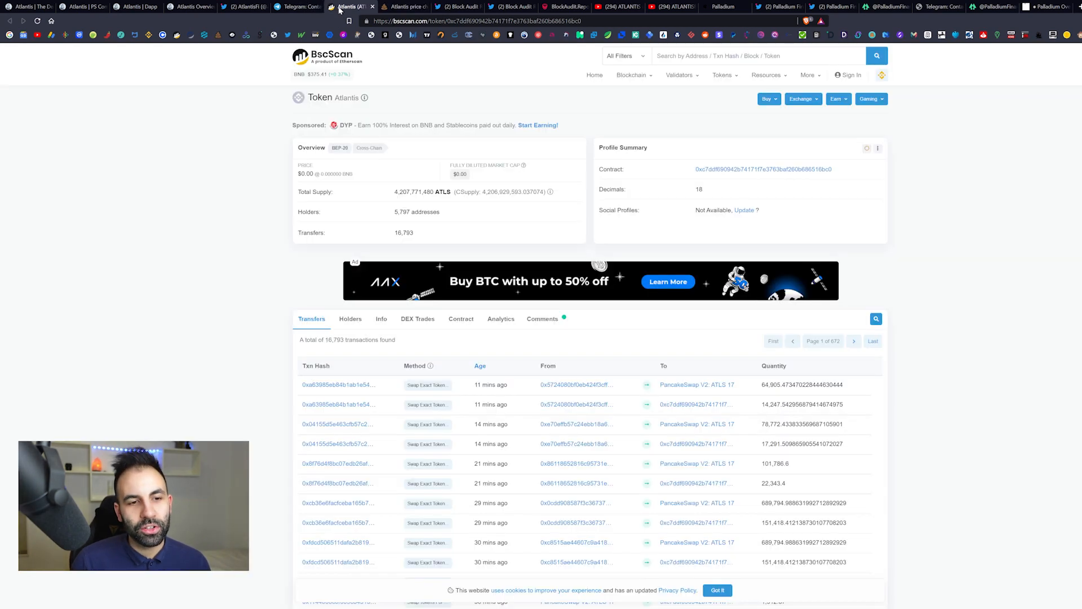
pyautogui.doubleClick(403, 212)
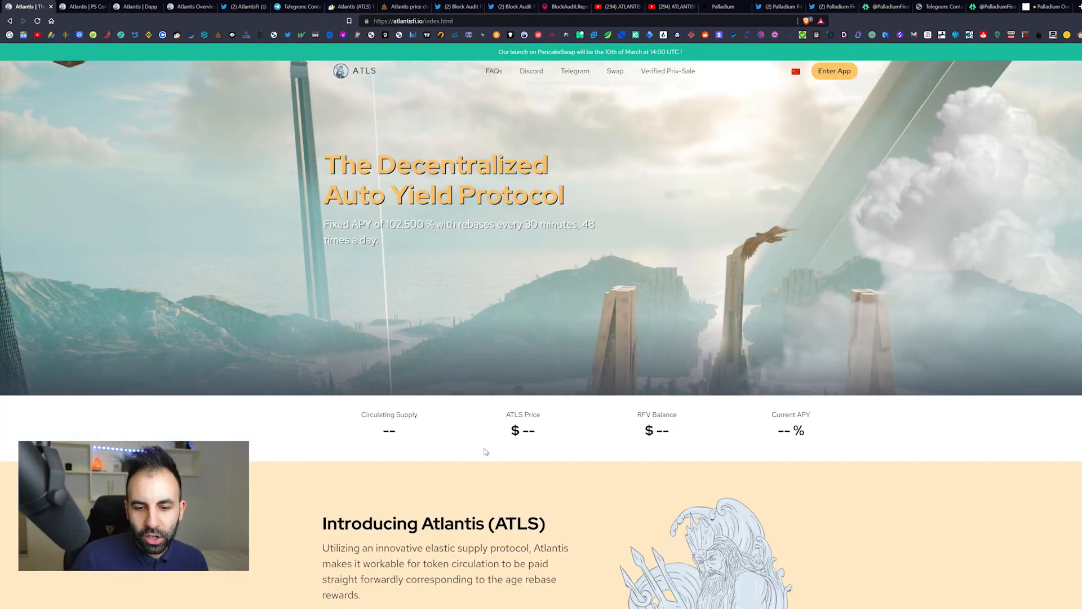
pyautogui.moveTo(528, 425)
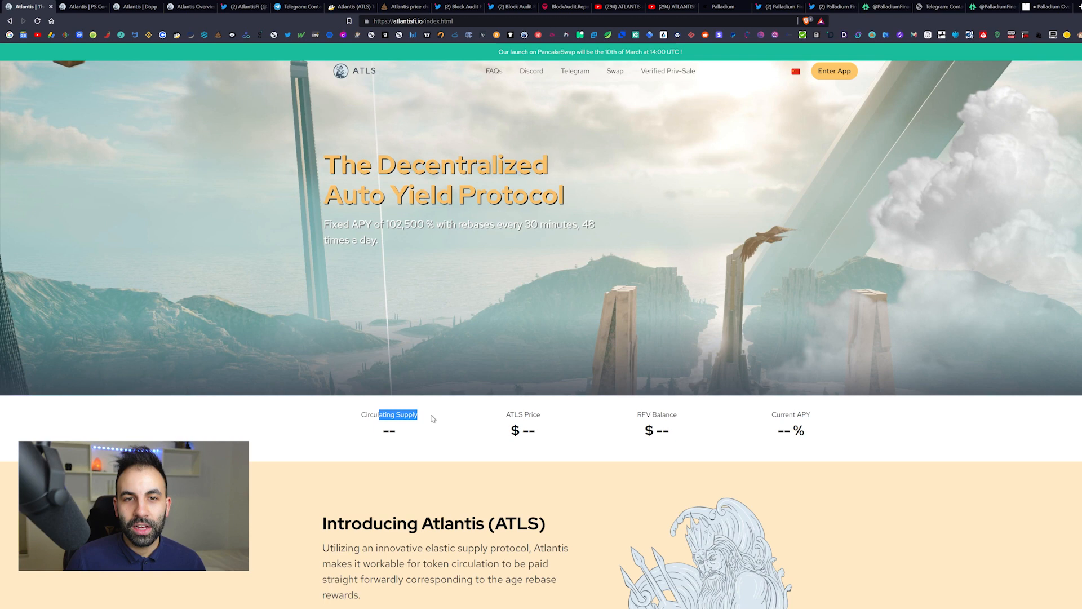
pyautogui.moveTo(691, 299)
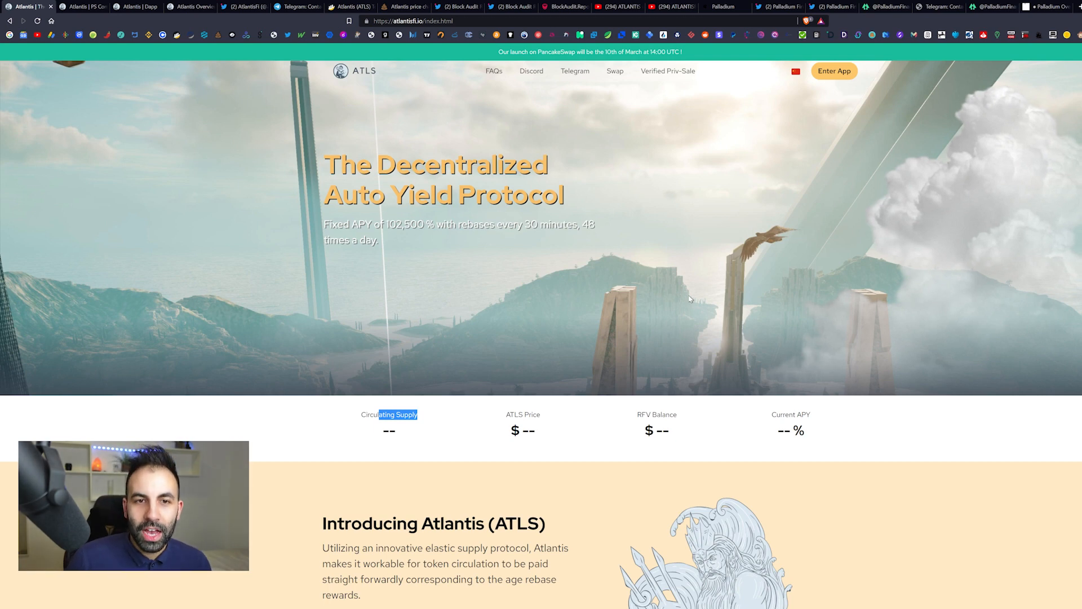
pyautogui.moveTo(531, 74)
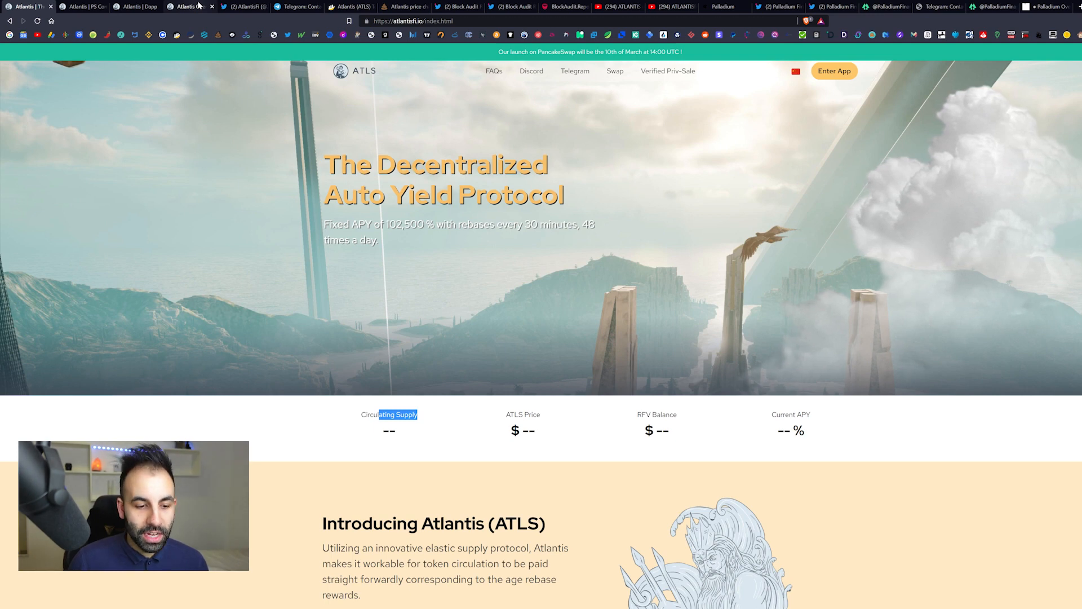
pyautogui.moveTo(193, 6)
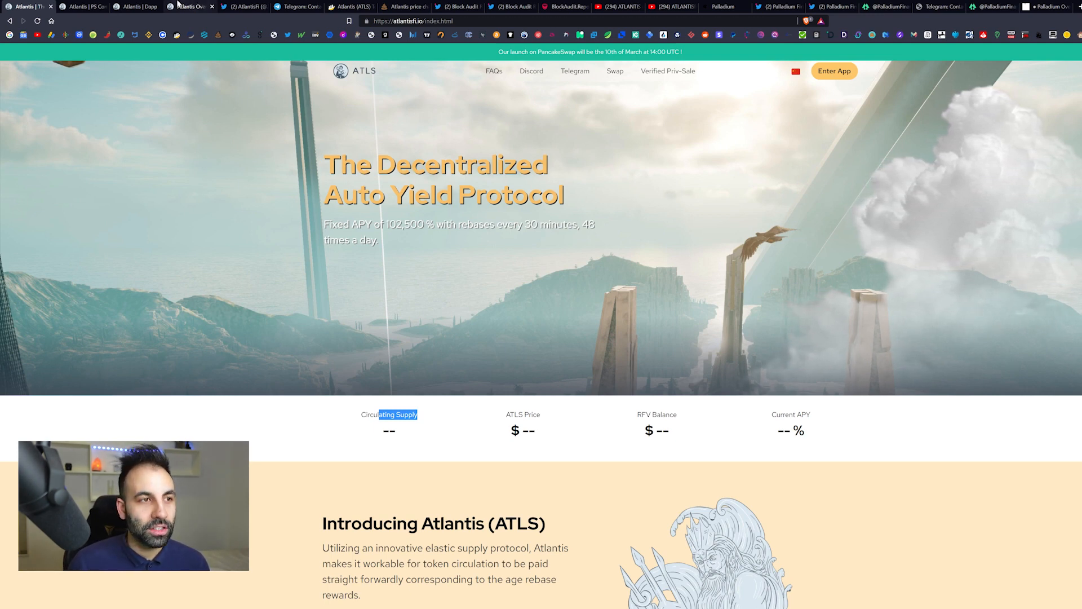
# - Show the GitBook overview describing the 102,500% fixed APY and 30-minute rebases
pyautogui.click(243, 7)
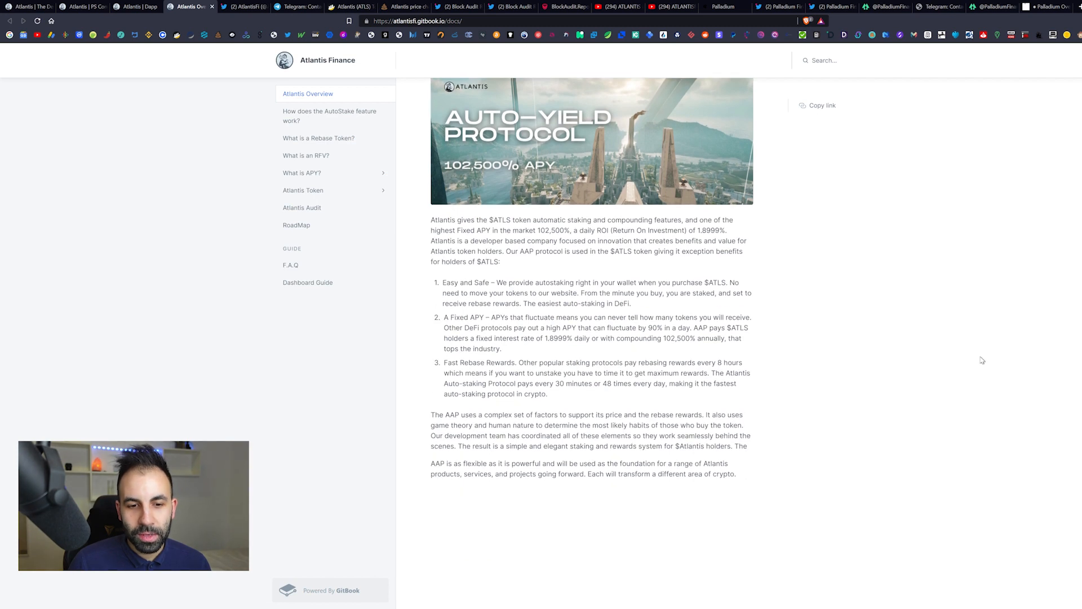
pyautogui.moveTo(679, 277)
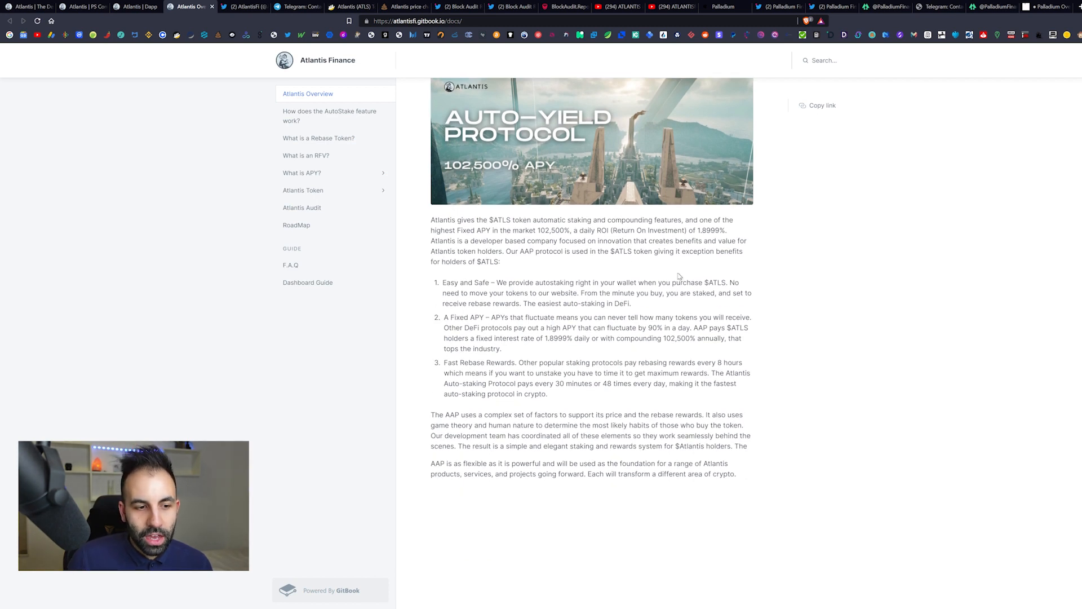
pyautogui.moveTo(846, 370)
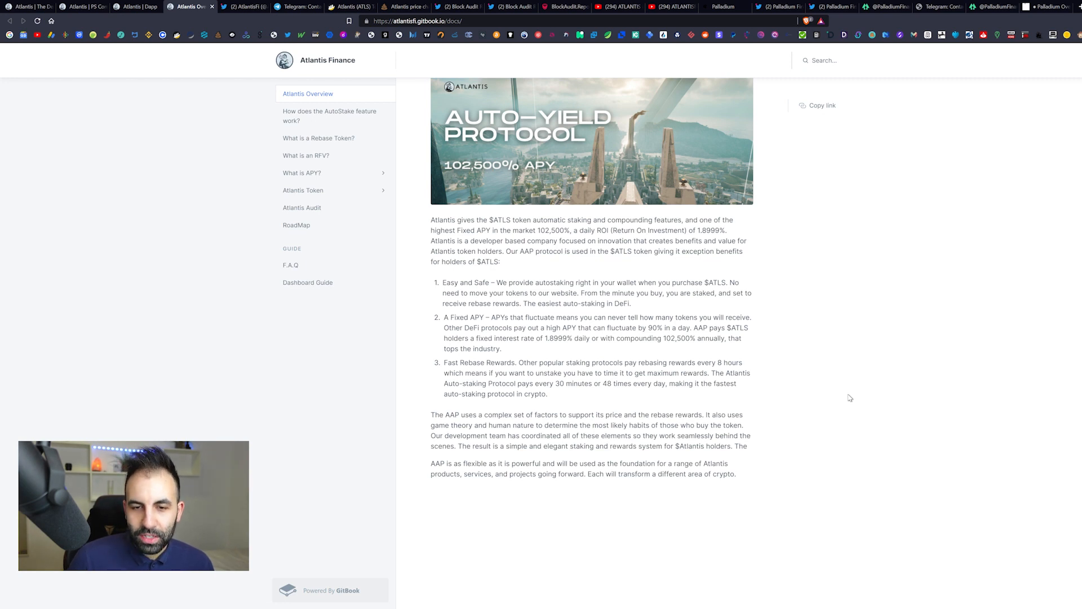
pyautogui.moveTo(574, 162)
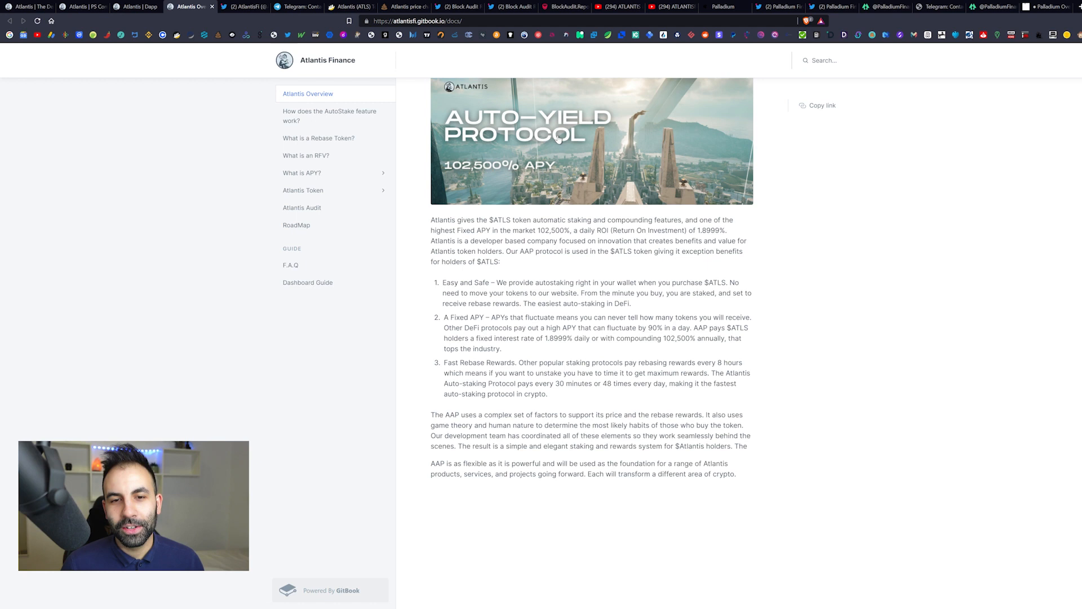
pyautogui.moveTo(762, 223)
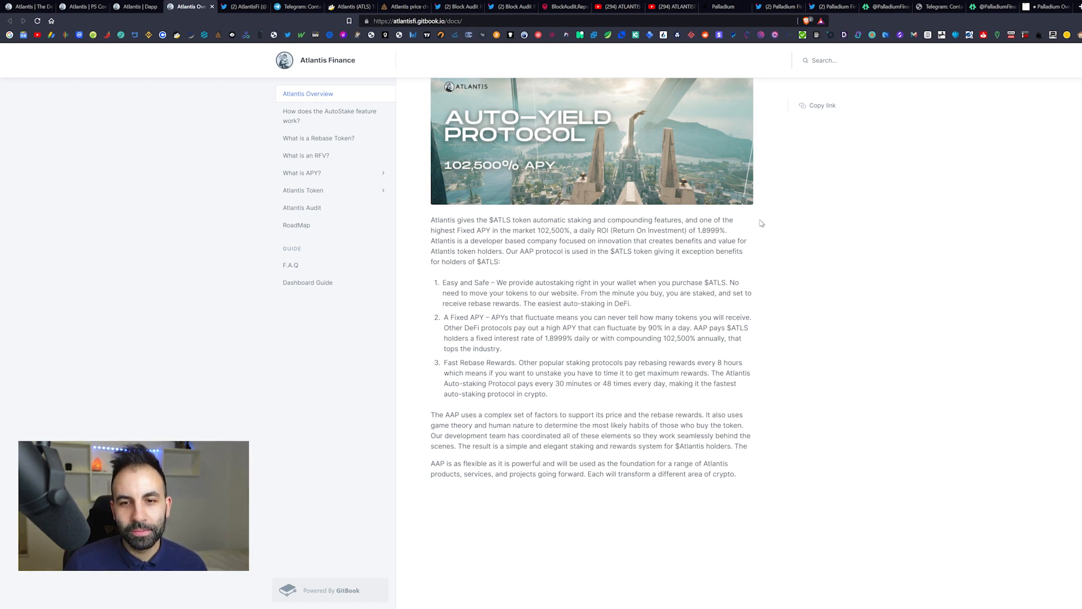
pyautogui.moveTo(836, 278)
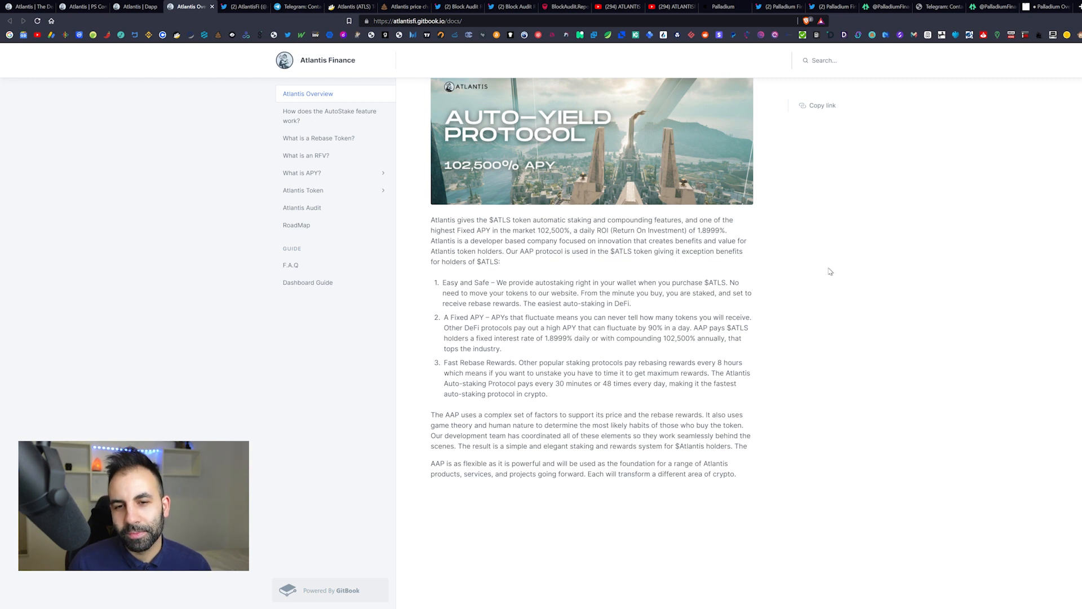
pyautogui.moveTo(774, 290)
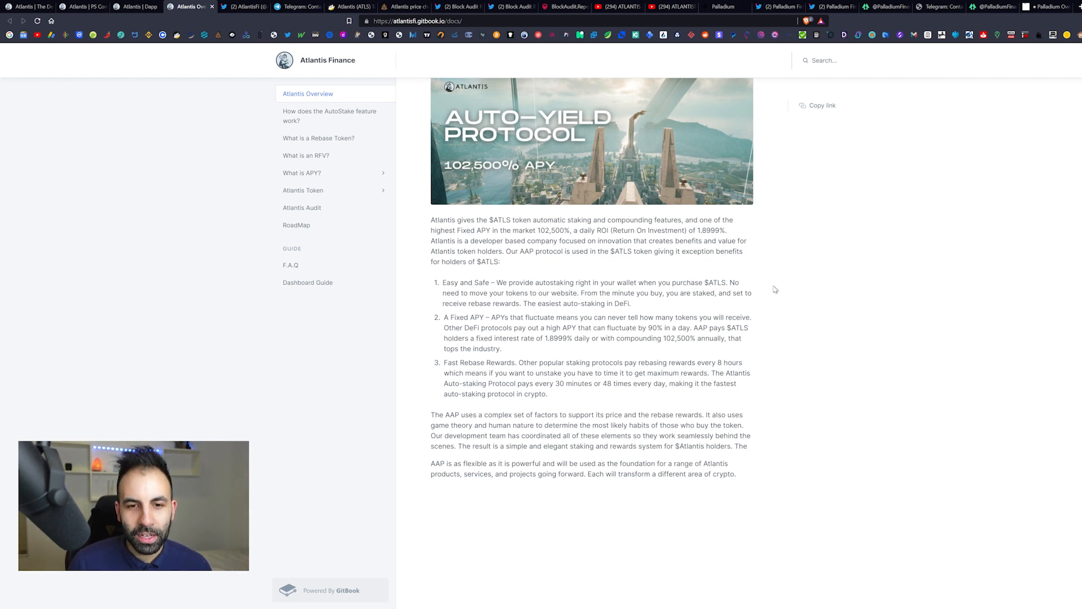
pyautogui.moveTo(758, 275)
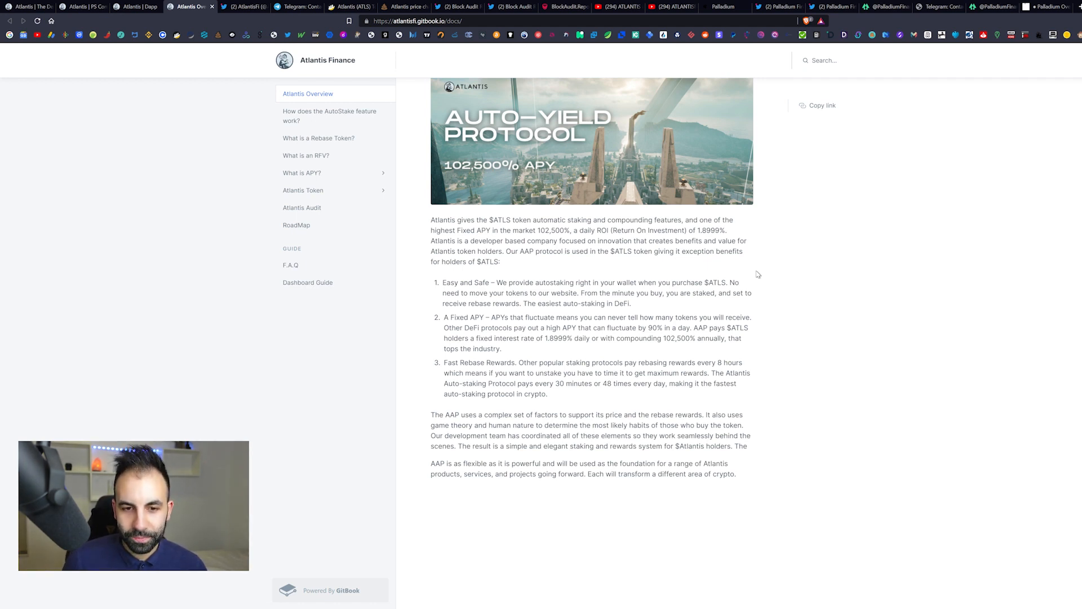
pyautogui.moveTo(769, 310)
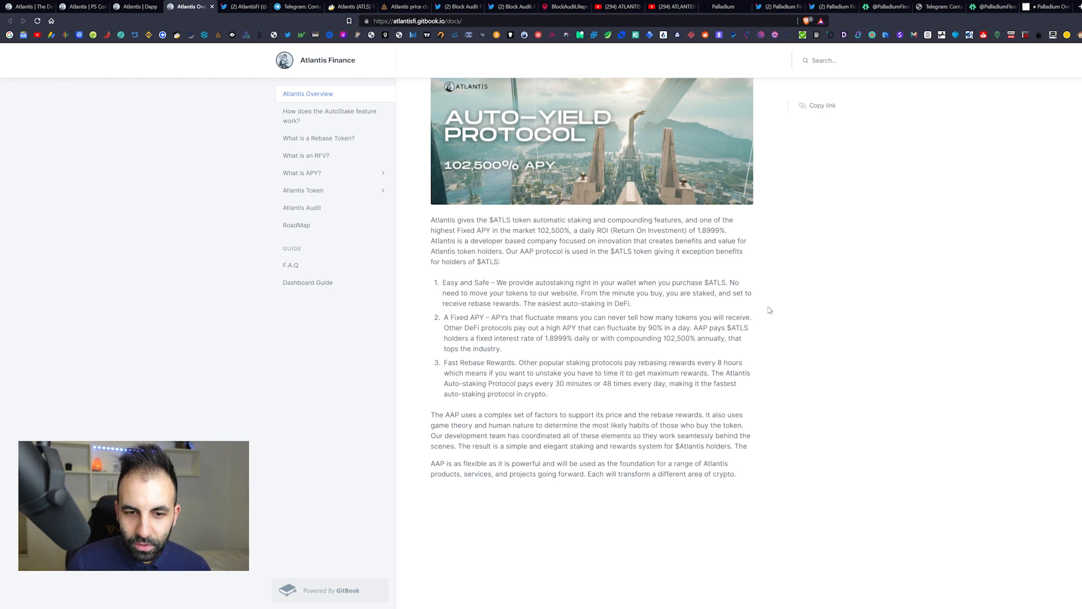
pyautogui.moveTo(522, 282)
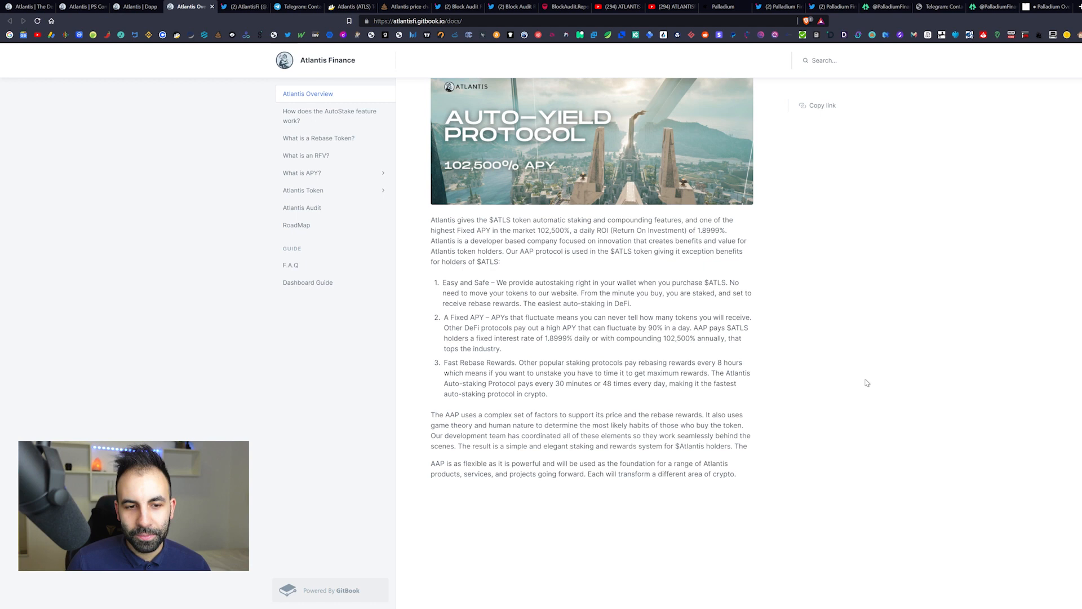
pyautogui.moveTo(762, 413)
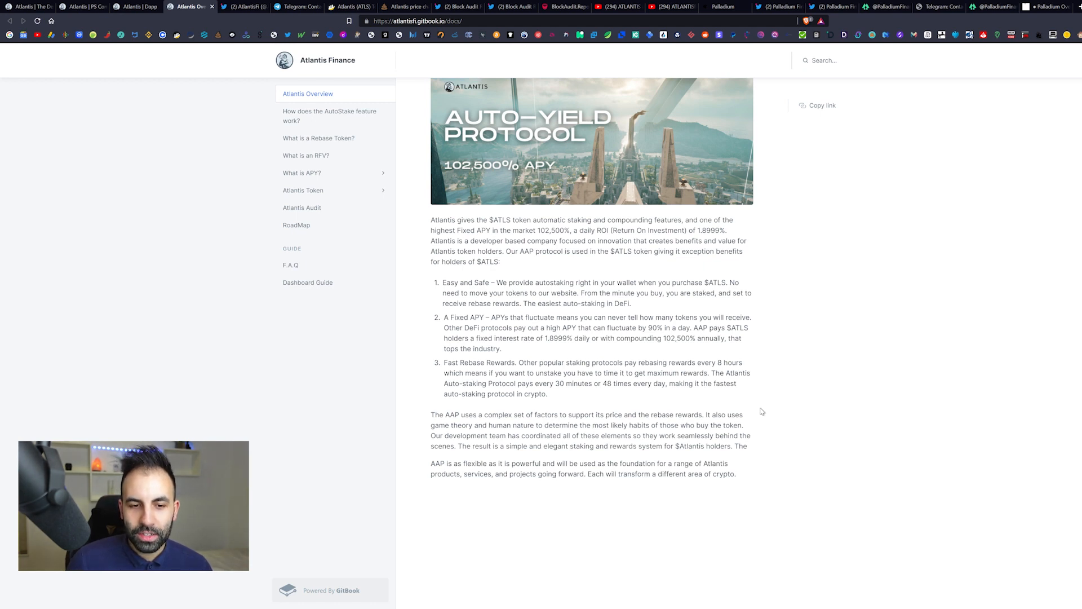
pyautogui.moveTo(504, 325)
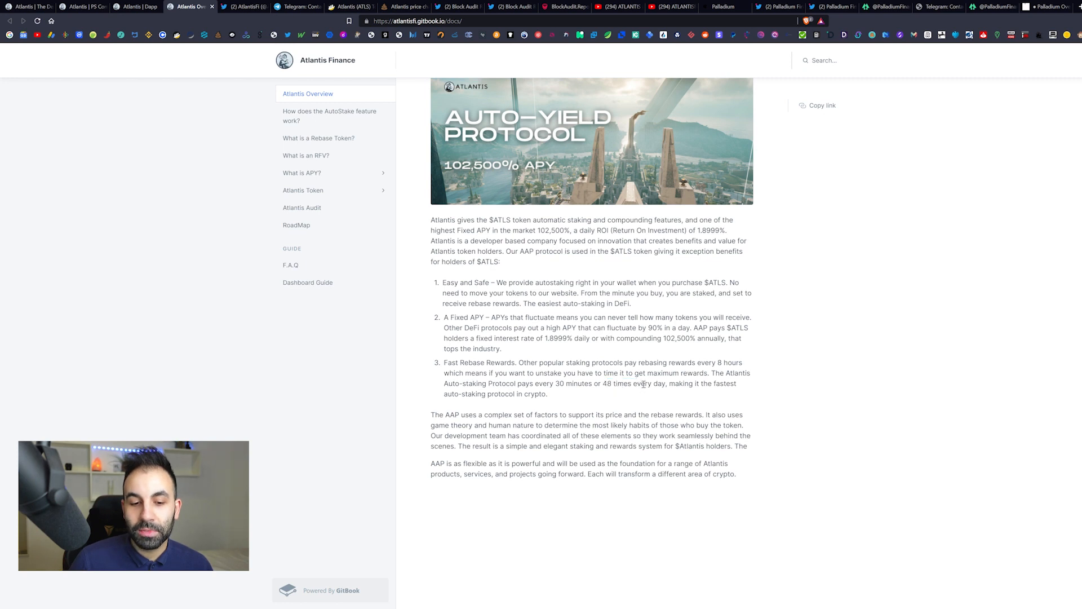
pyautogui.moveTo(718, 354)
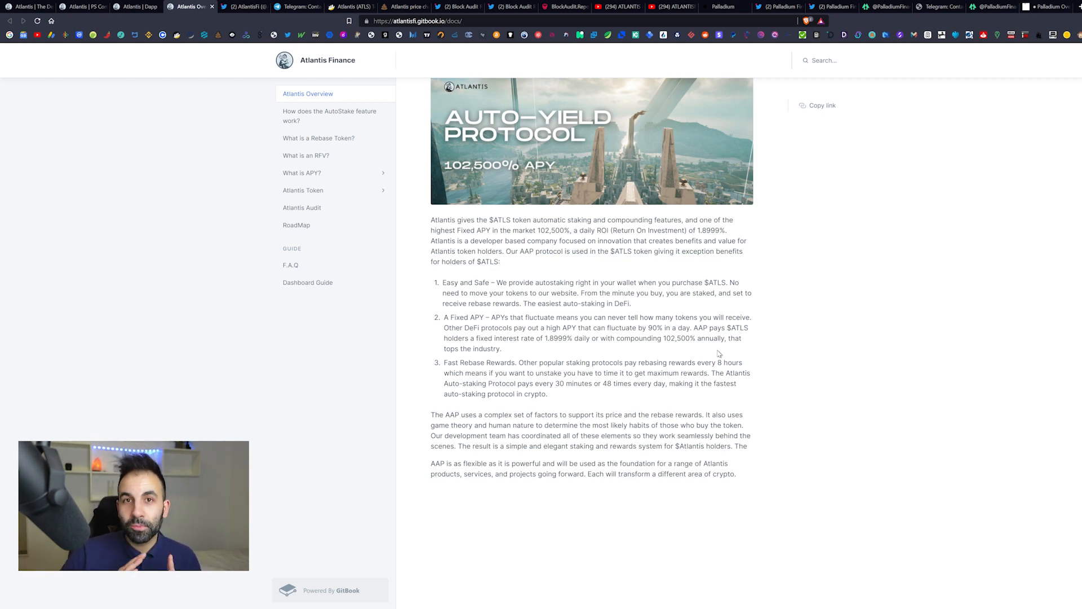
pyautogui.moveTo(685, 272)
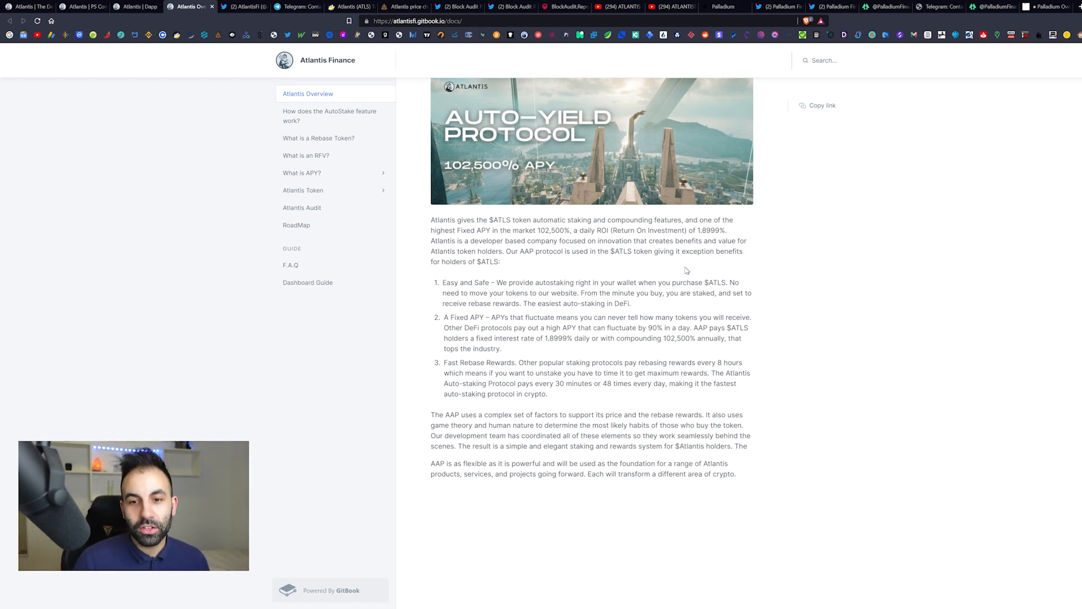
pyautogui.moveTo(648, 327)
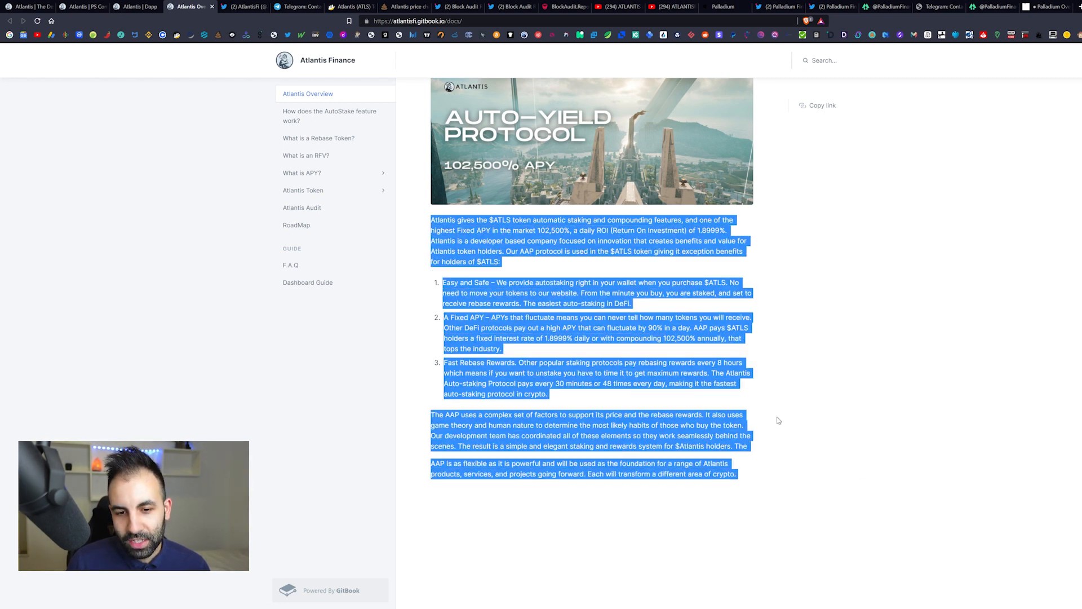
# - Go through the AutoStake and RFV pages to the Buy and Sell Fees page (13% buy, 18% sell)
pyautogui.click(329, 115)
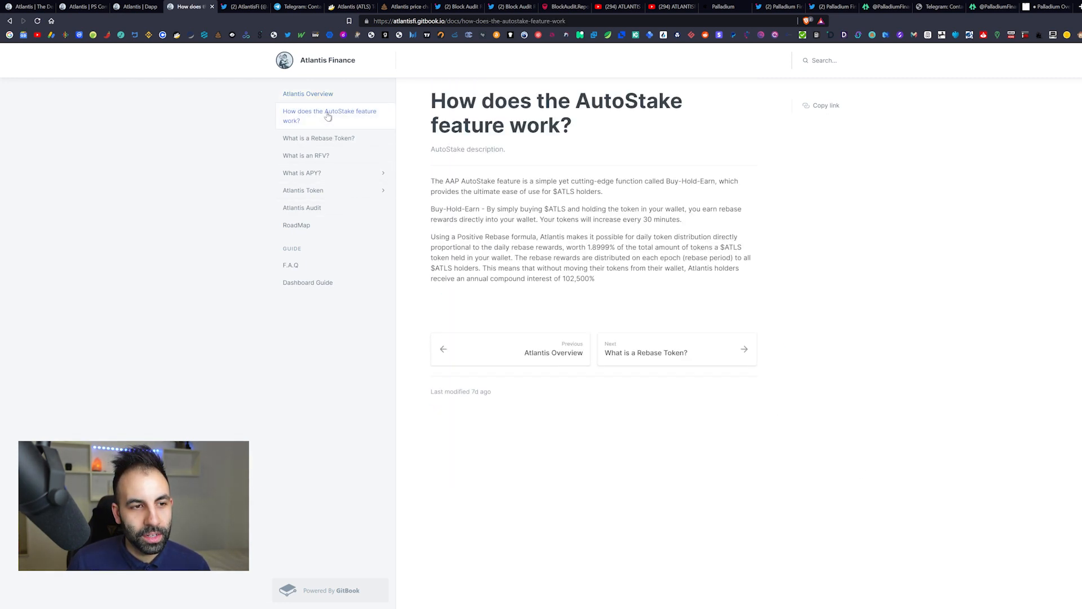
pyautogui.moveTo(319, 137)
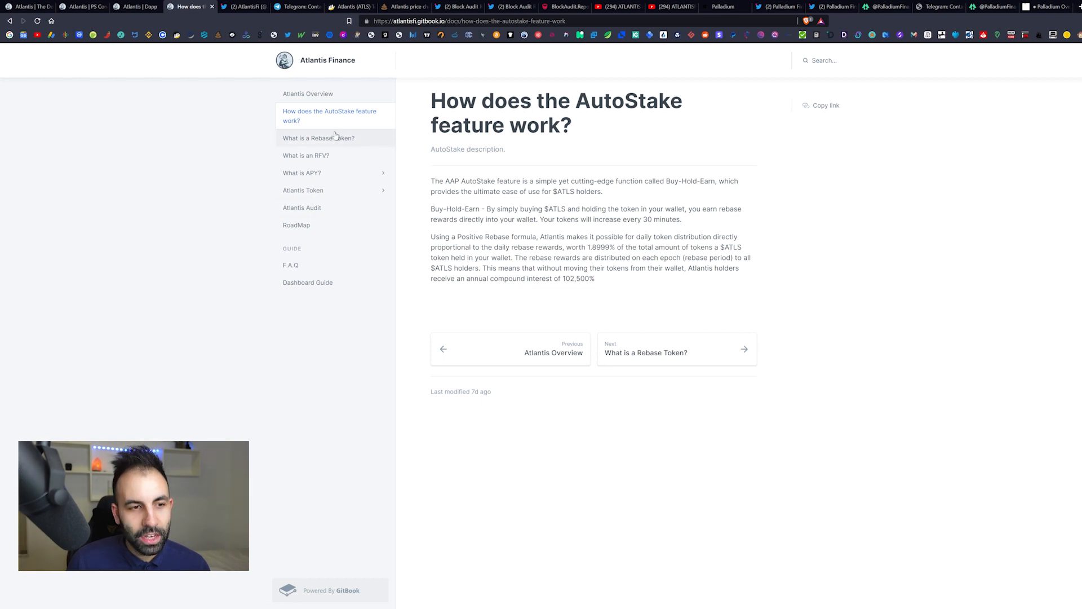
pyautogui.click(306, 155)
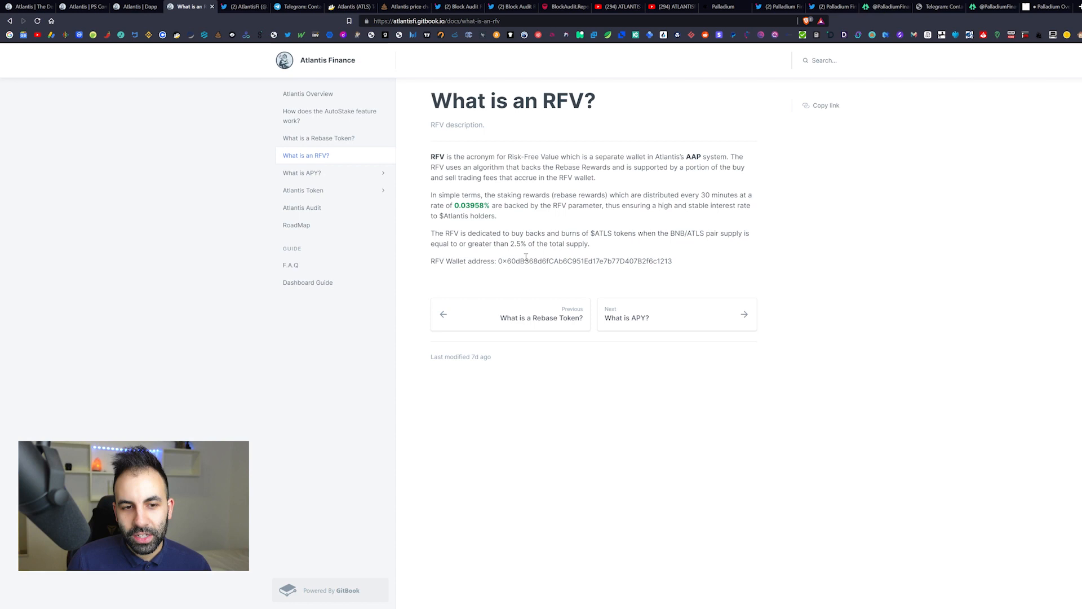
pyautogui.moveTo(302, 173)
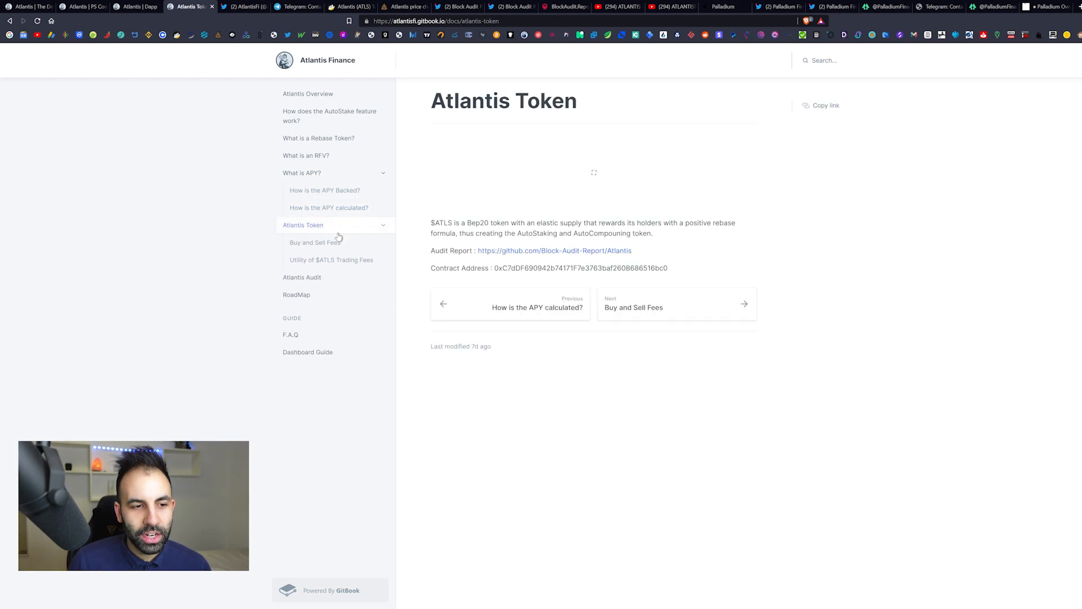
pyautogui.click(315, 243)
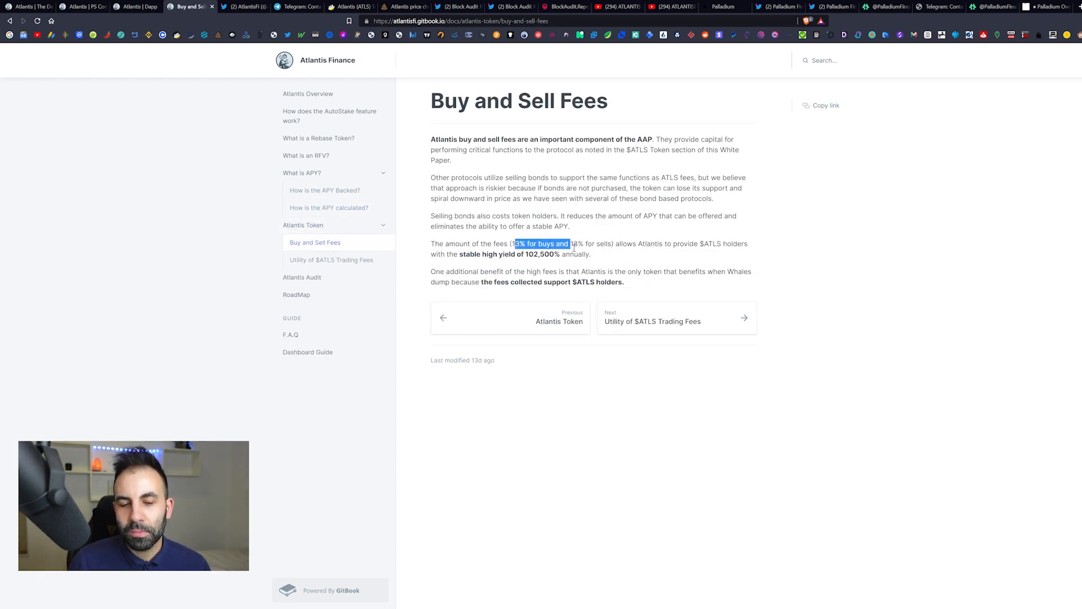
pyautogui.click(615, 243)
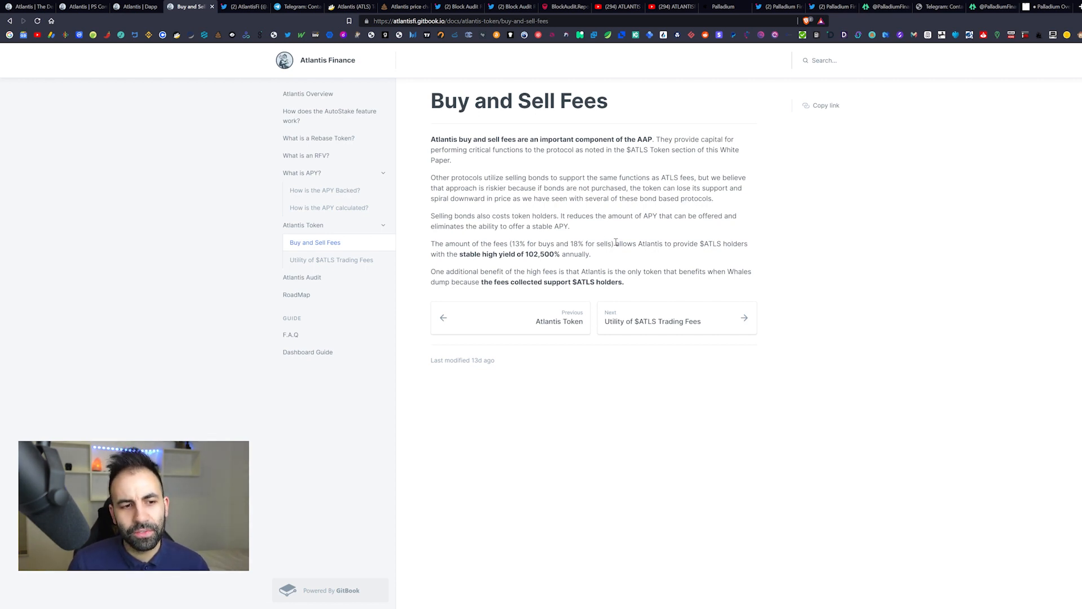
# - Look over the Atlantis Audit, RoadMap and F.A.Q docs pages, scrolling through the questions
pyautogui.click(302, 277)
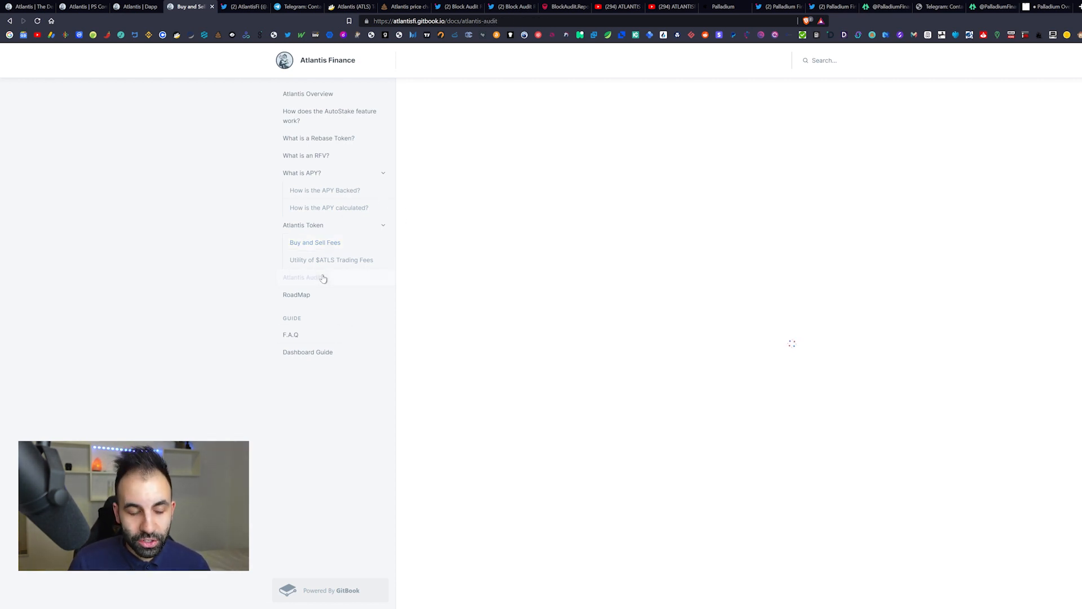
pyautogui.click(296, 294)
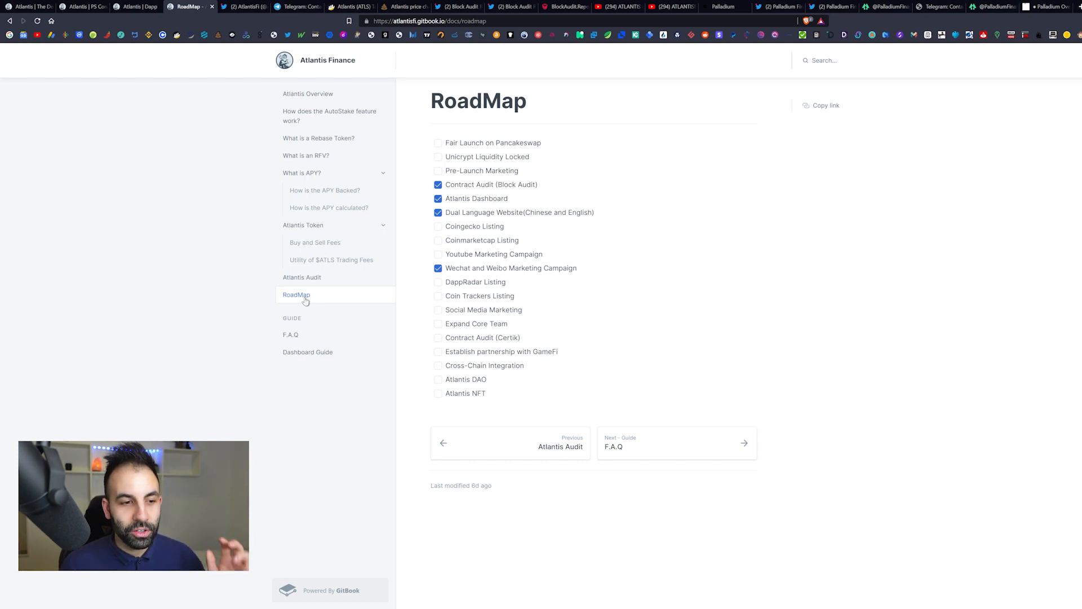
pyautogui.moveTo(331, 262)
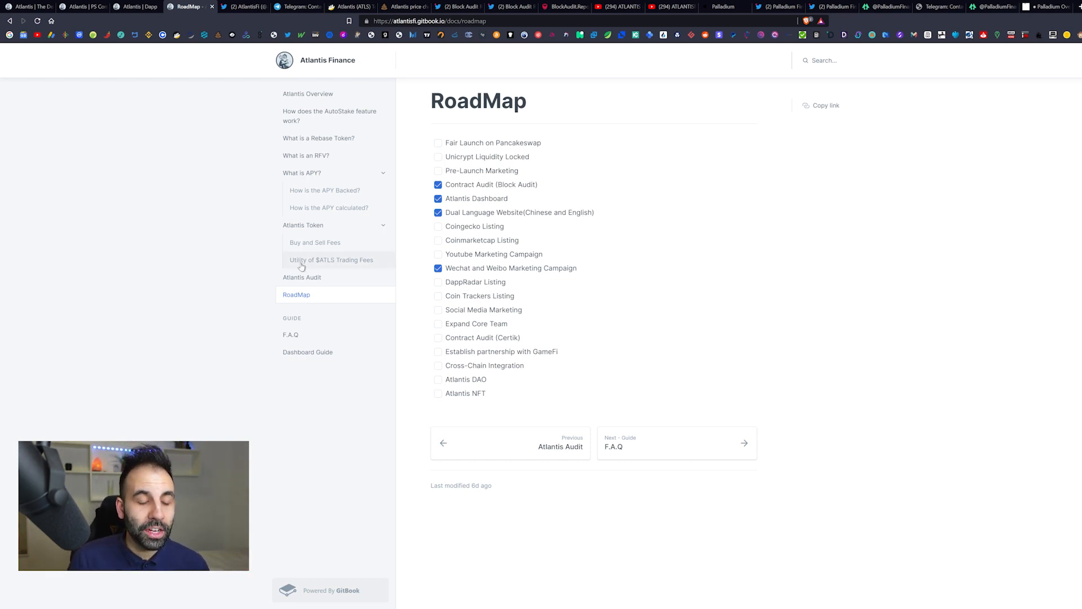
pyautogui.moveTo(281, 90)
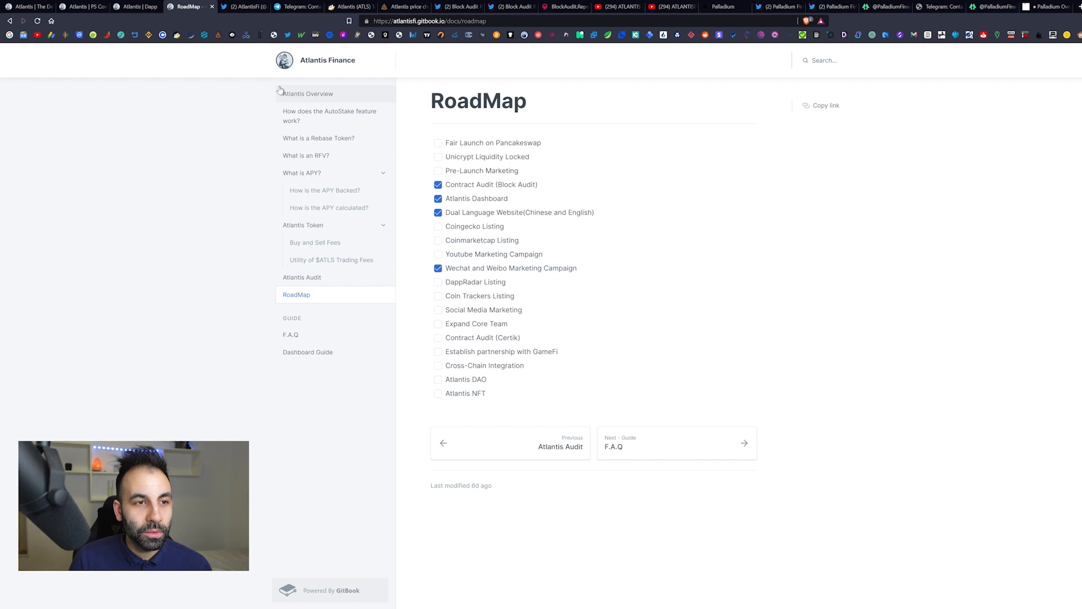
pyautogui.click(290, 335)
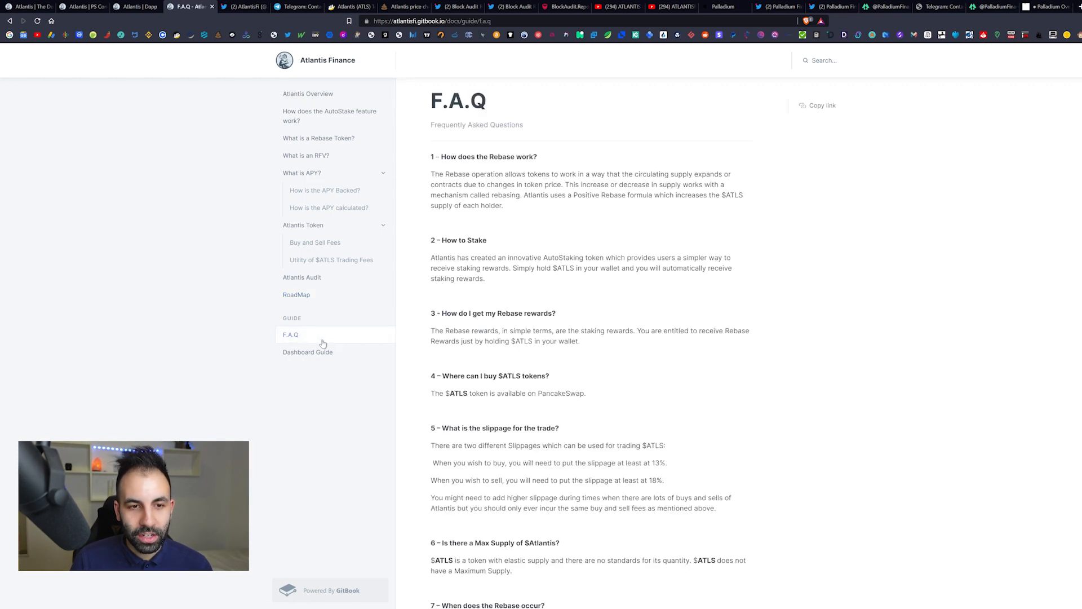
pyautogui.moveTo(847, 380)
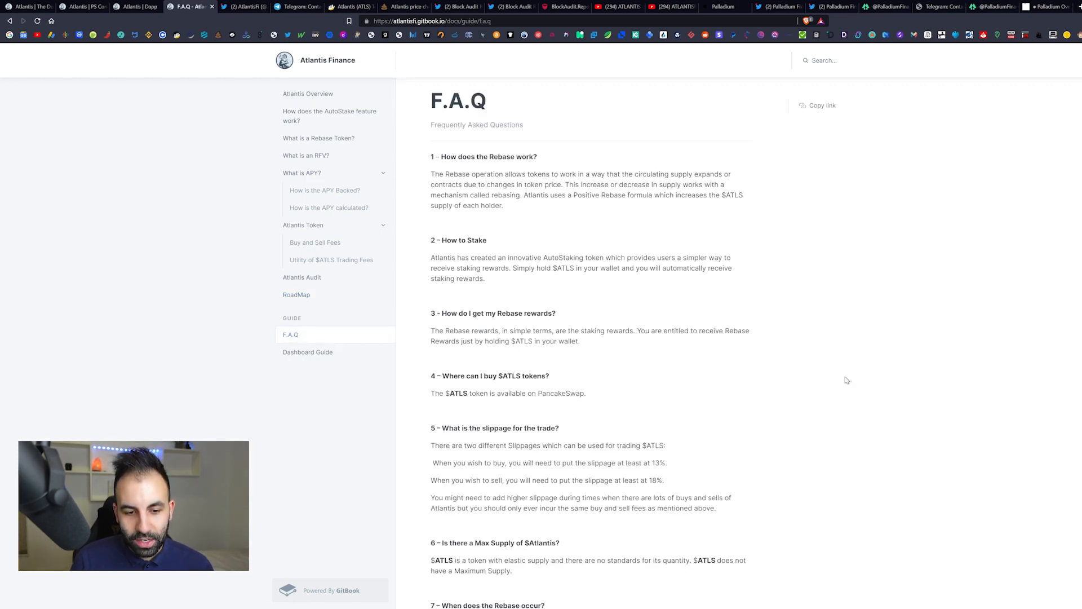
pyautogui.scroll(-3)
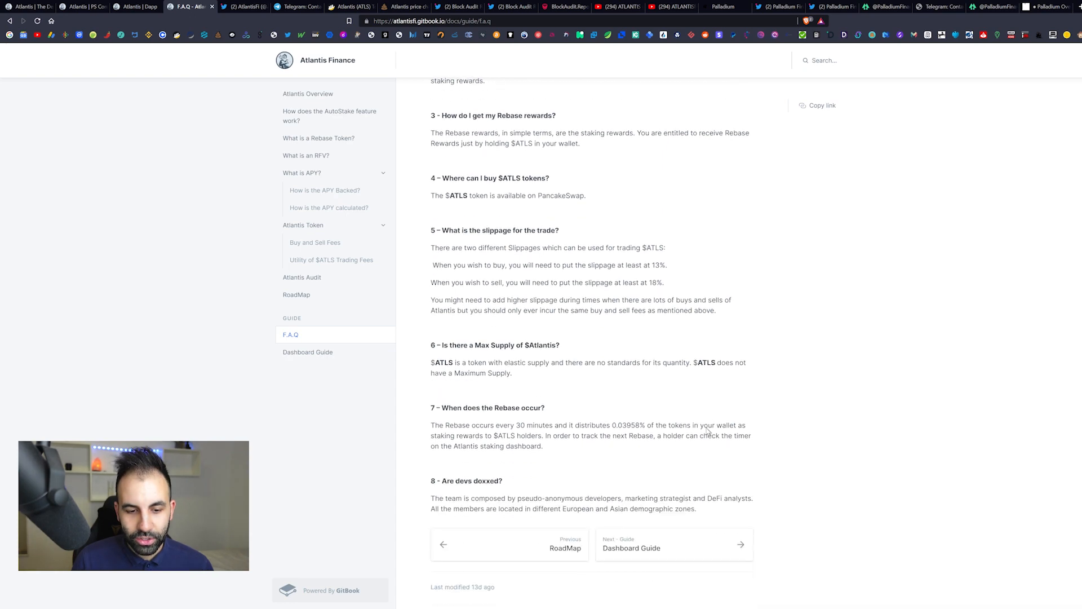
pyautogui.scroll(3)
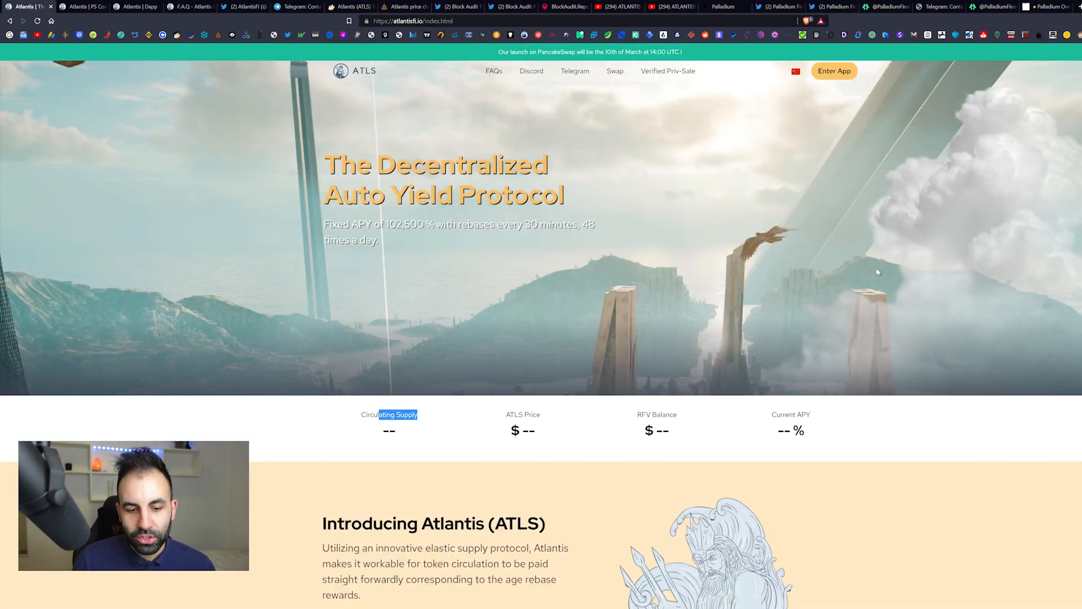
pyautogui.scroll(-3)
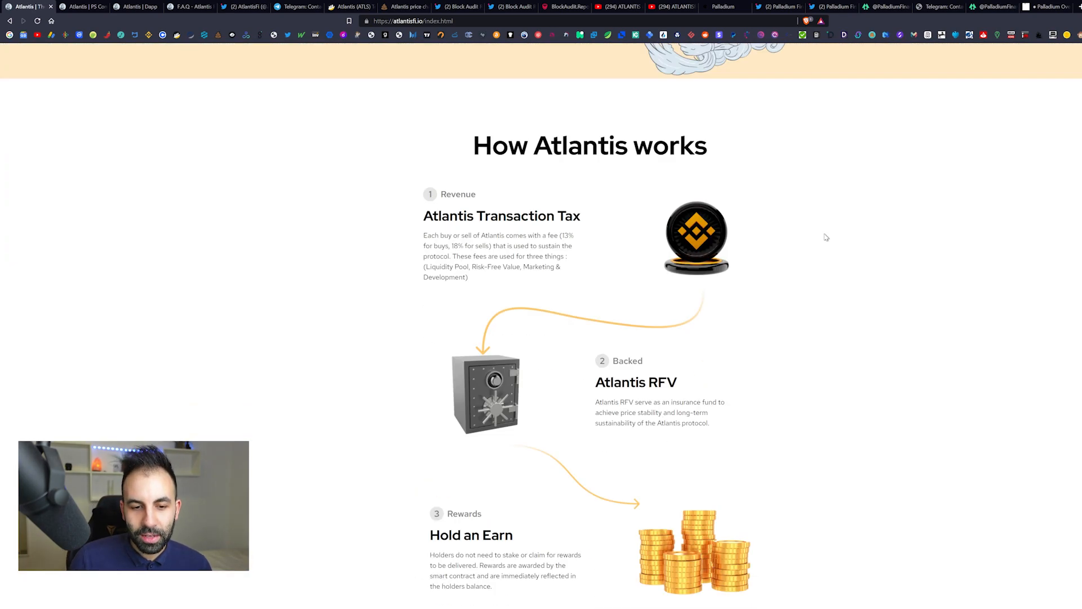
pyautogui.scroll(3)
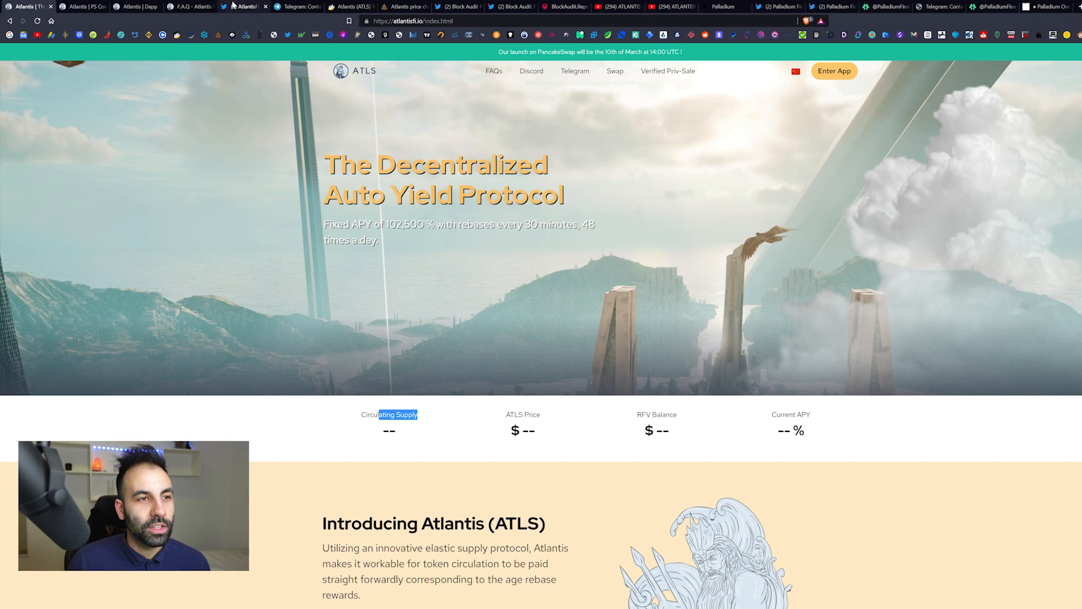
pyautogui.click(241, 6)
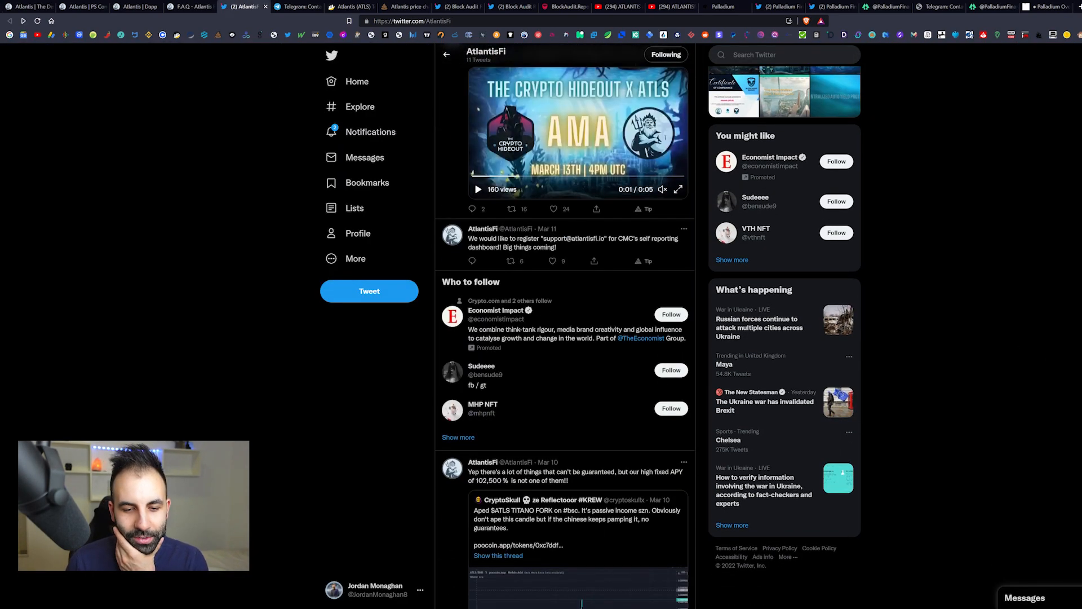
pyautogui.scroll(-3)
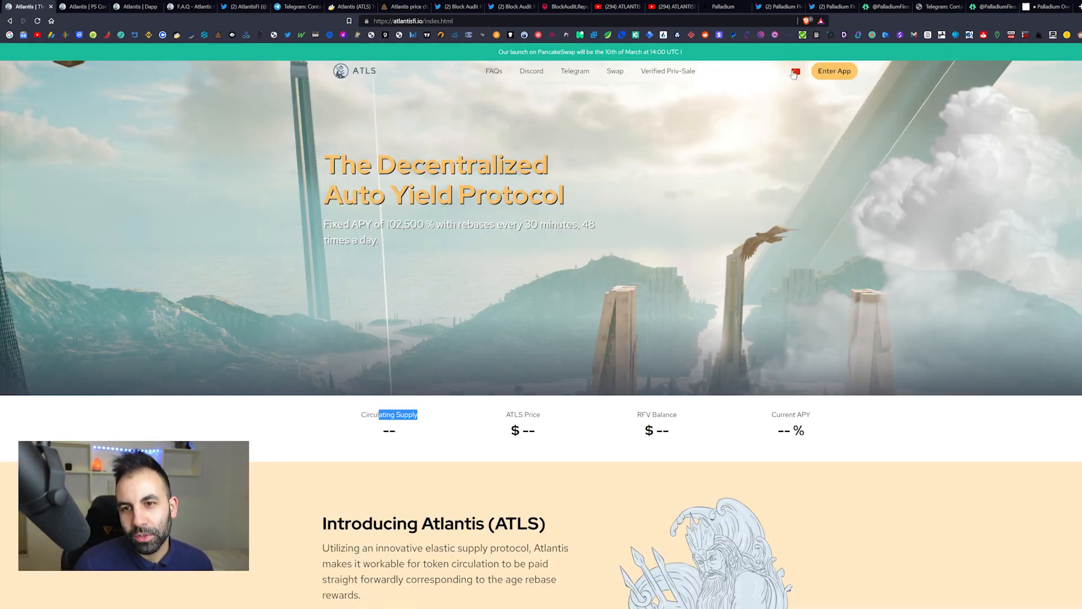
# - Switch the Atlantis homepage to Chinese and back to English, then return to the AtlantisFi Twitter feed
pyautogui.click(793, 71)
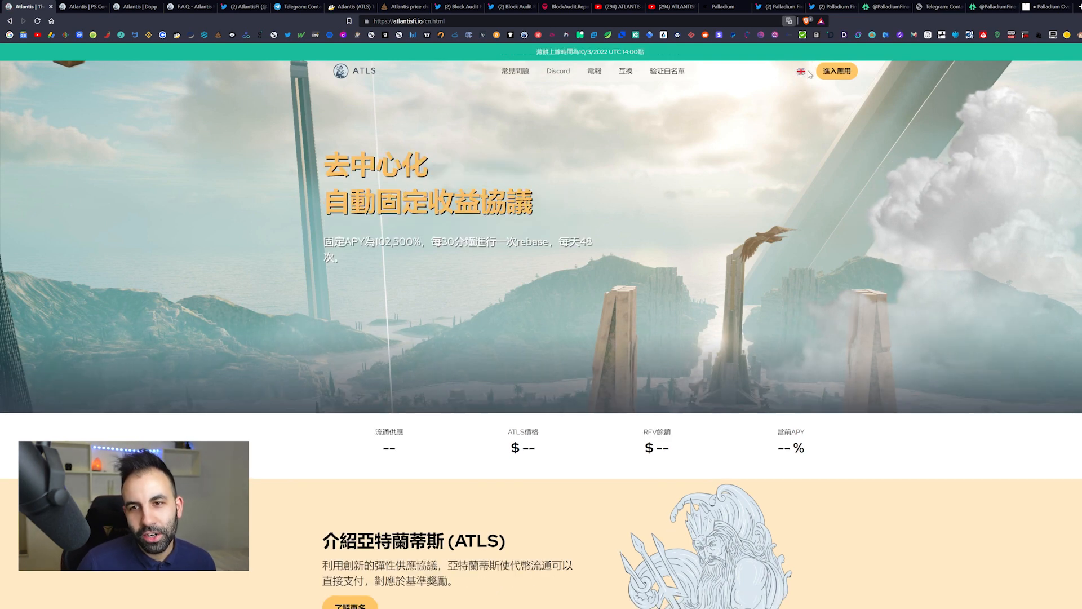
pyautogui.moveTo(805, 75)
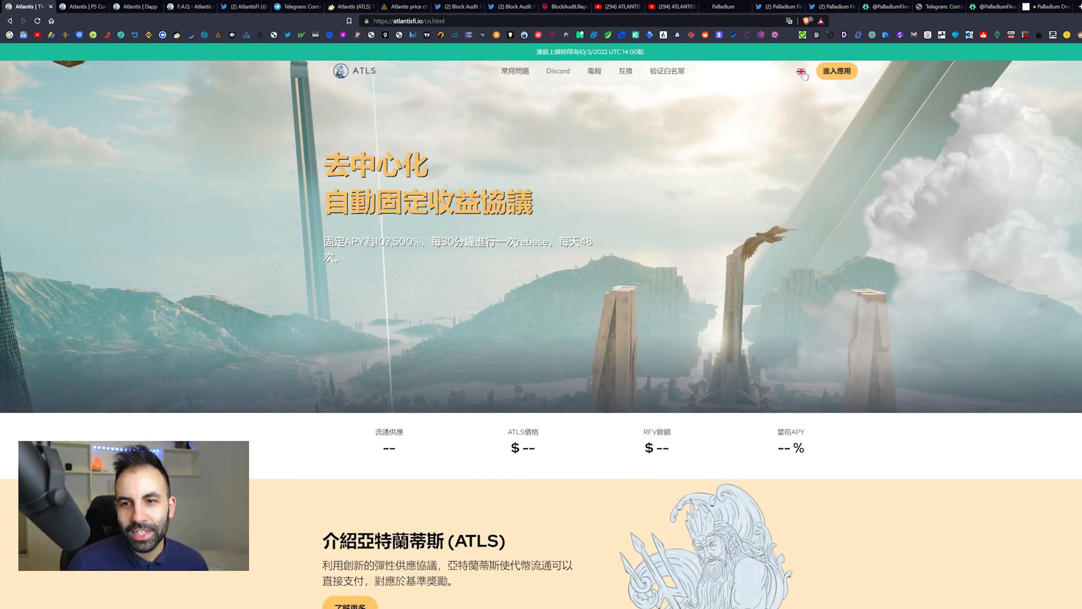
pyautogui.click(801, 73)
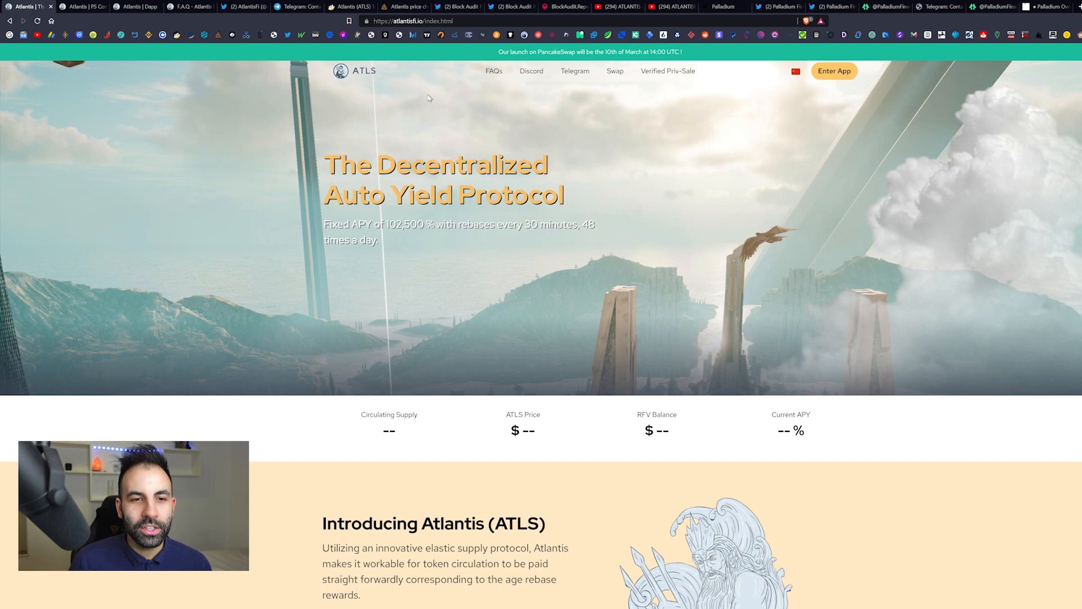
pyautogui.click(244, 7)
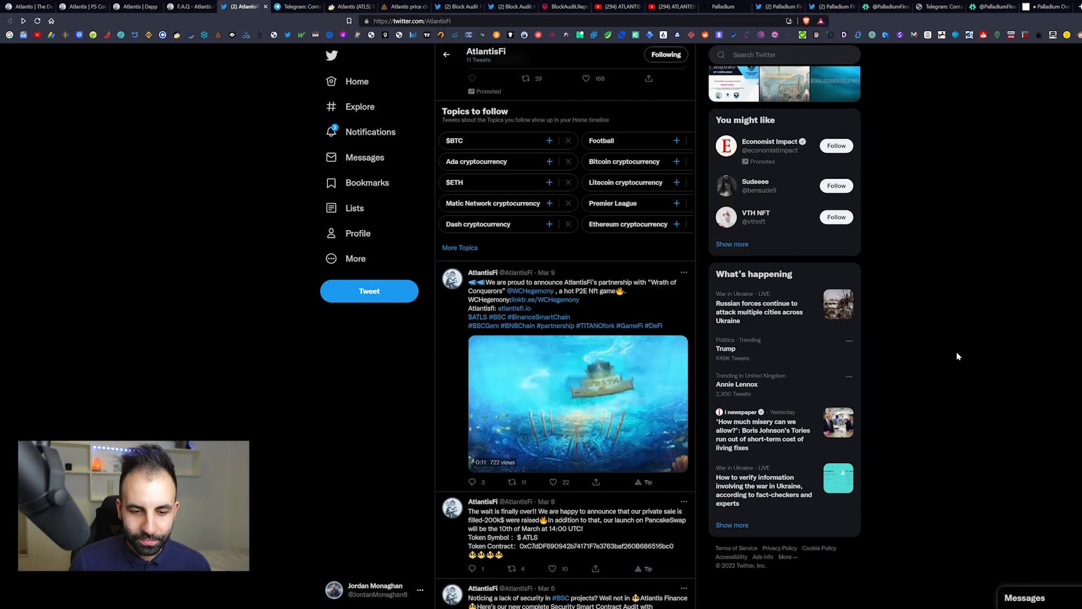
pyautogui.scroll(-3)
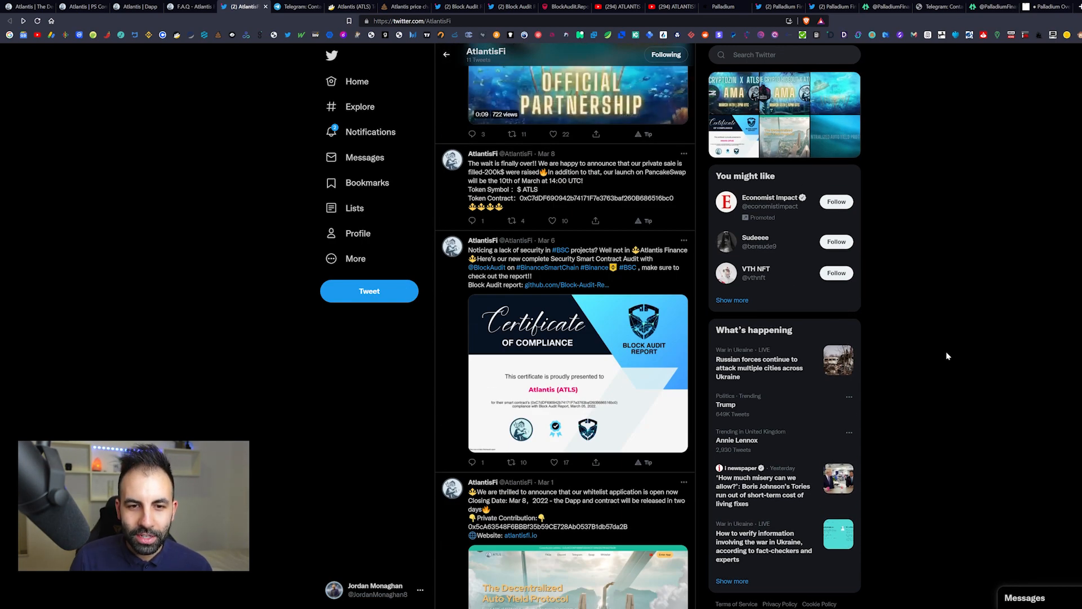
pyautogui.scroll(3)
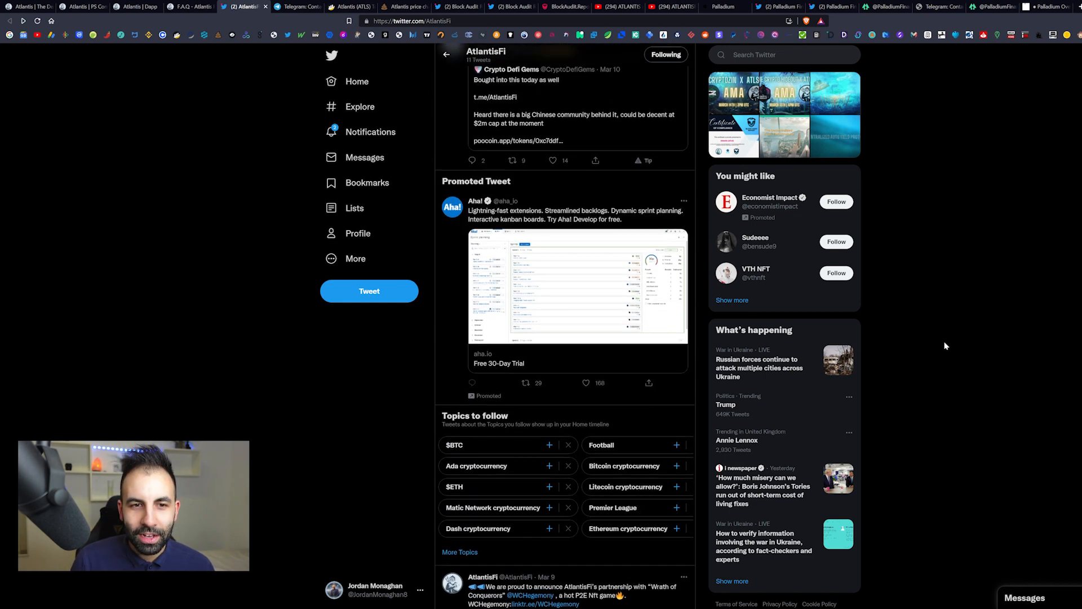
pyautogui.scroll(3)
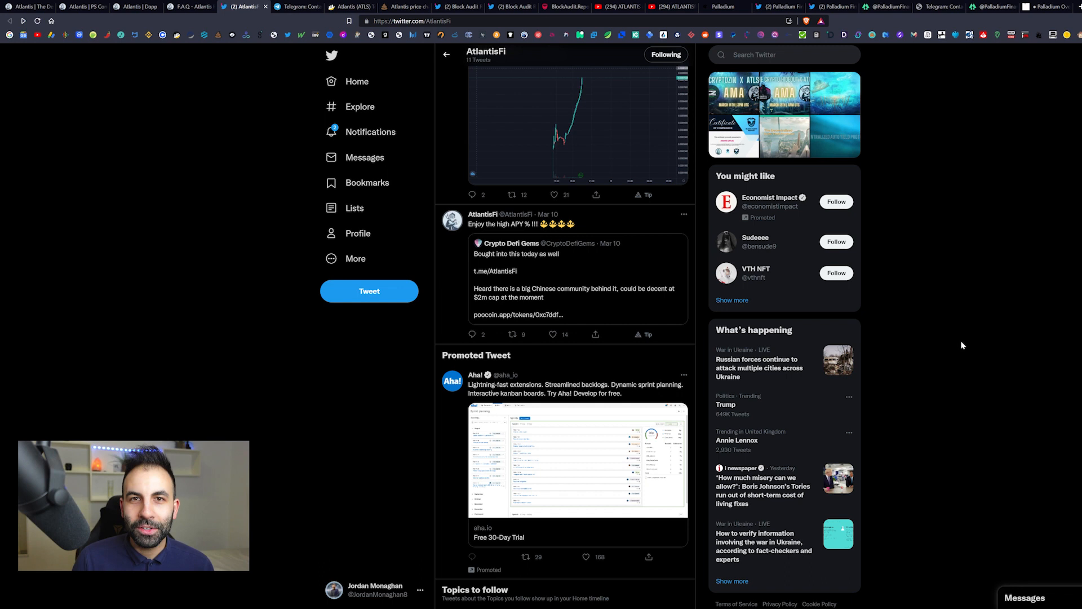
pyautogui.moveTo(510, 290)
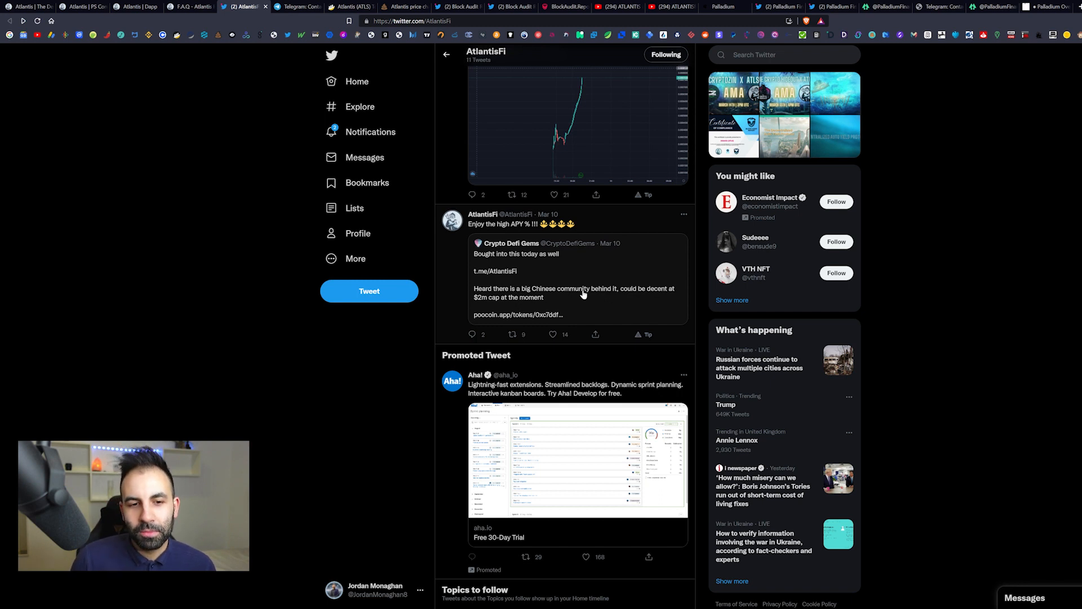
pyautogui.moveTo(1053, 343)
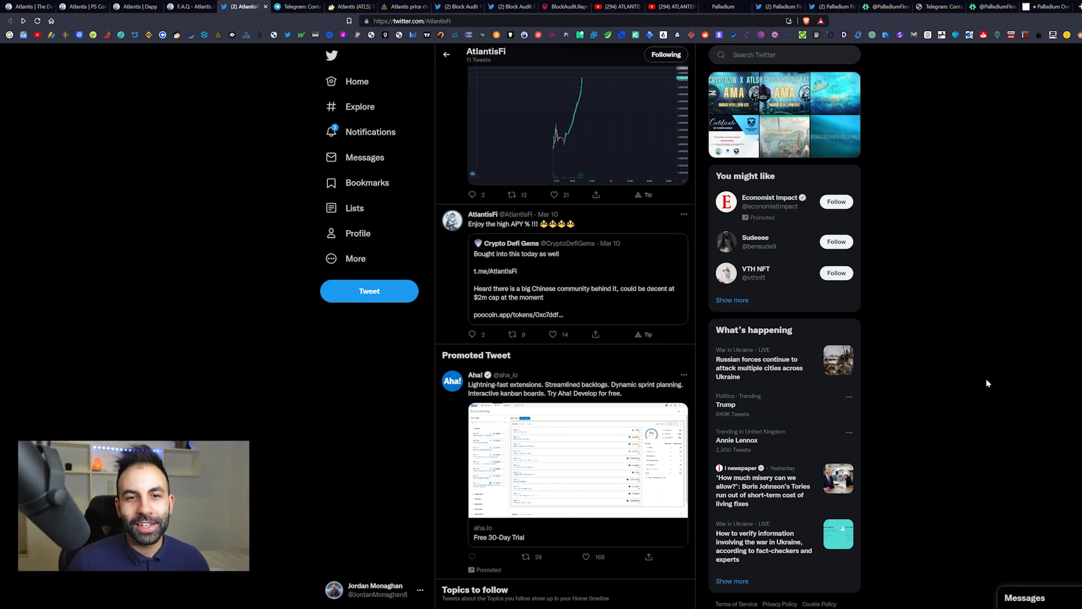
pyautogui.moveTo(1020, 350)
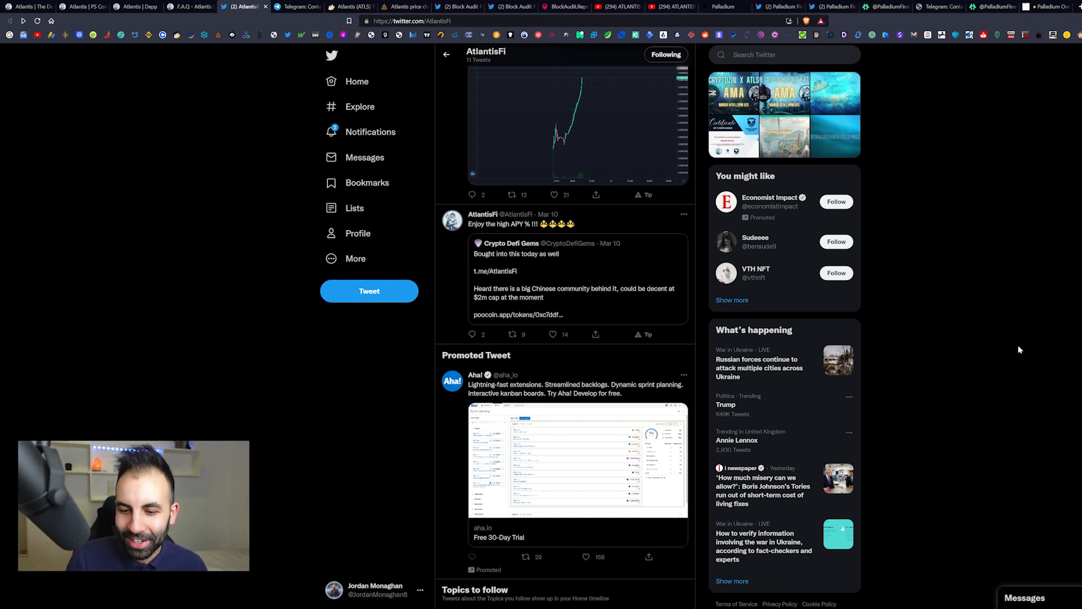